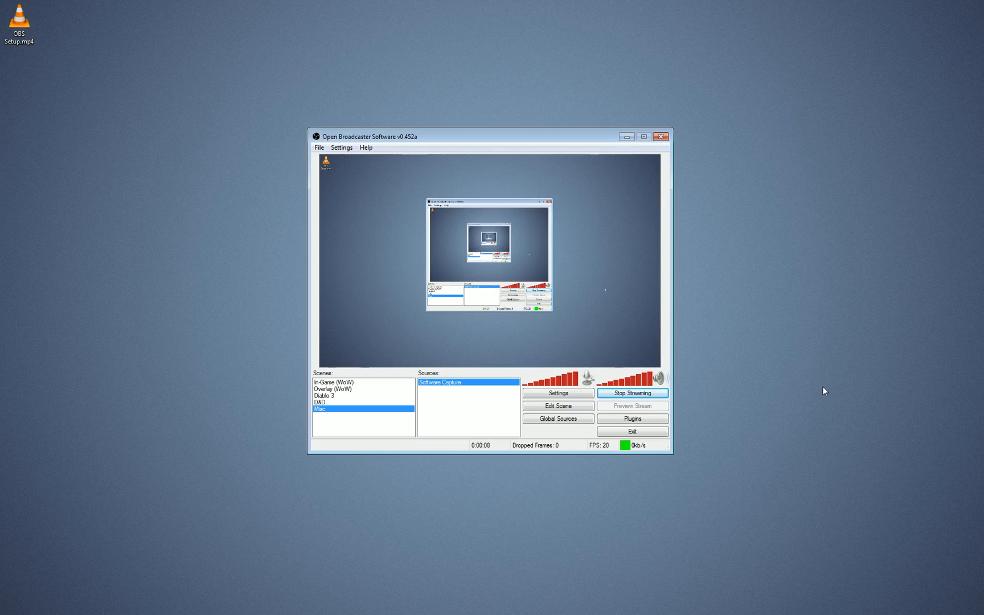
{"action": "mouse_move", "coordinate": [750, 398]}
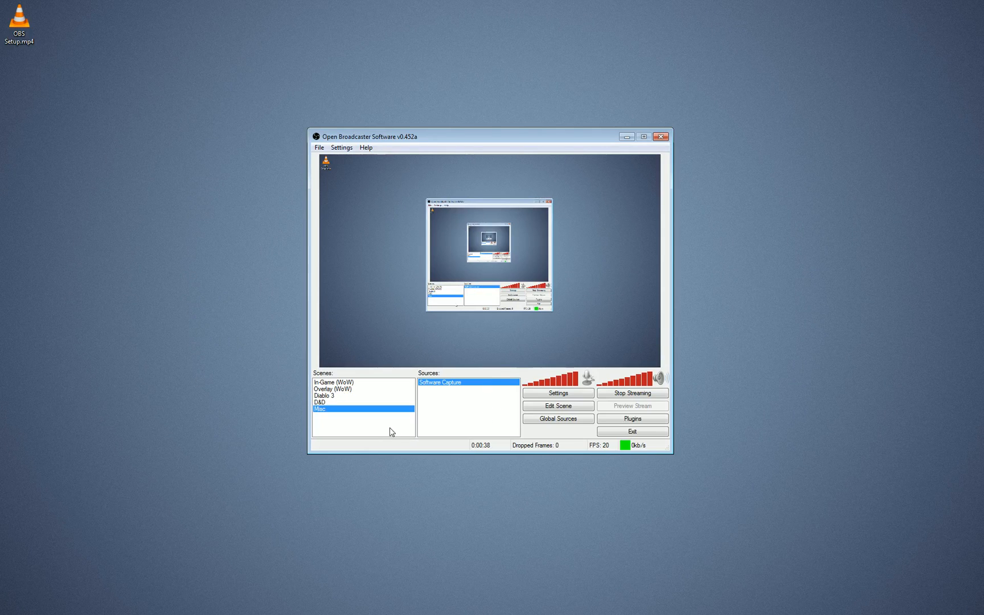
{"action": "mouse_move", "coordinate": [367, 395]}
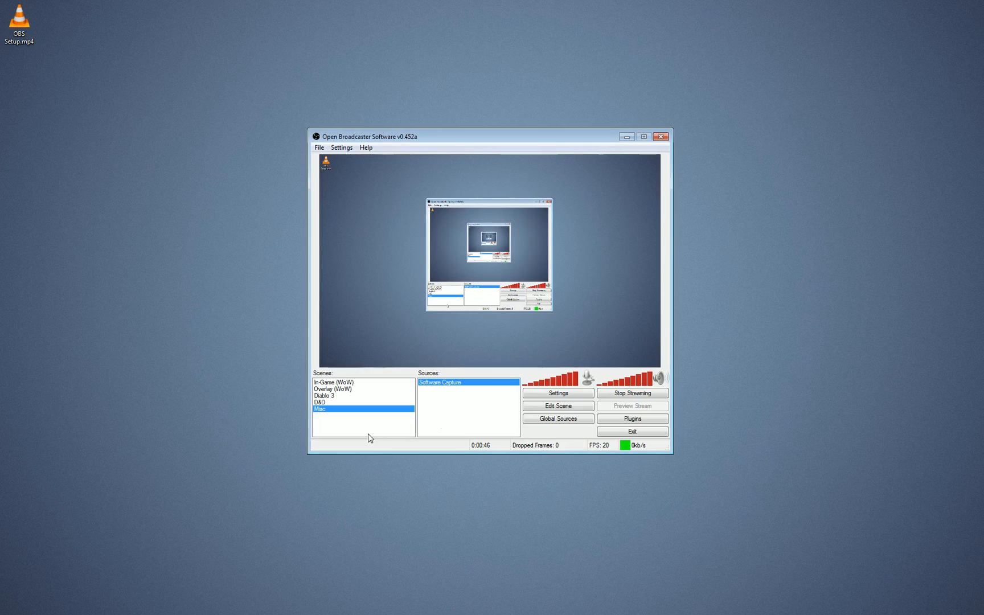
{"action": "mouse_move", "coordinate": [386, 420]}
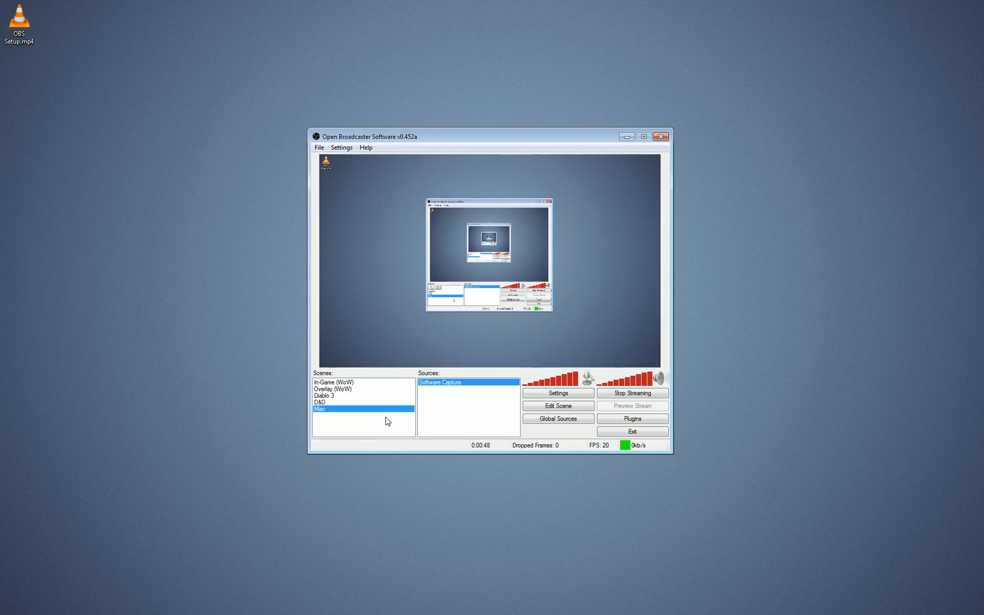
Add a Video Capture Device source with default name and webcam settings, then bring up its options
{"action": "right_click", "coordinate": [362, 414]}
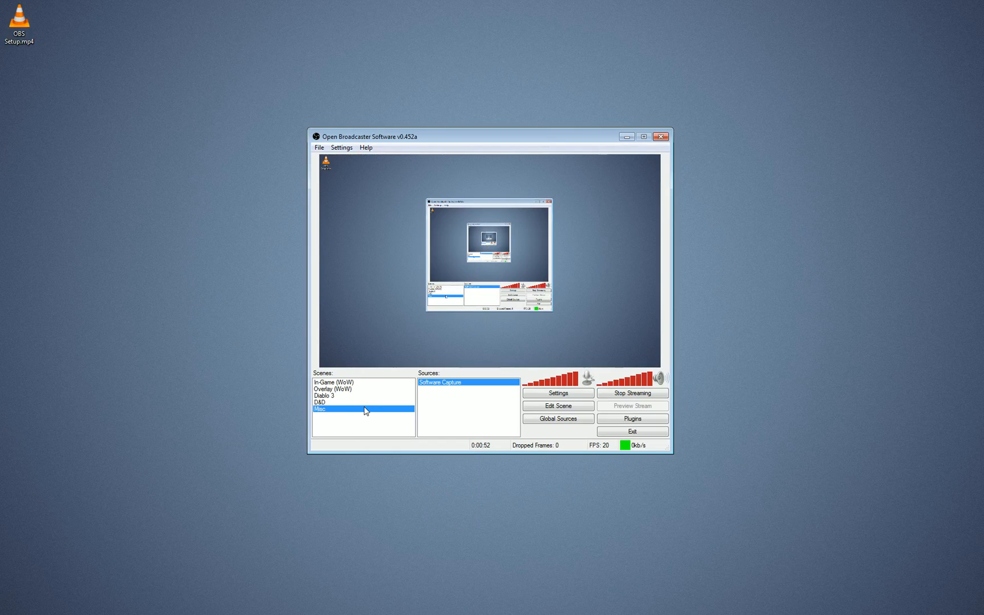
{"action": "mouse_move", "coordinate": [356, 411]}
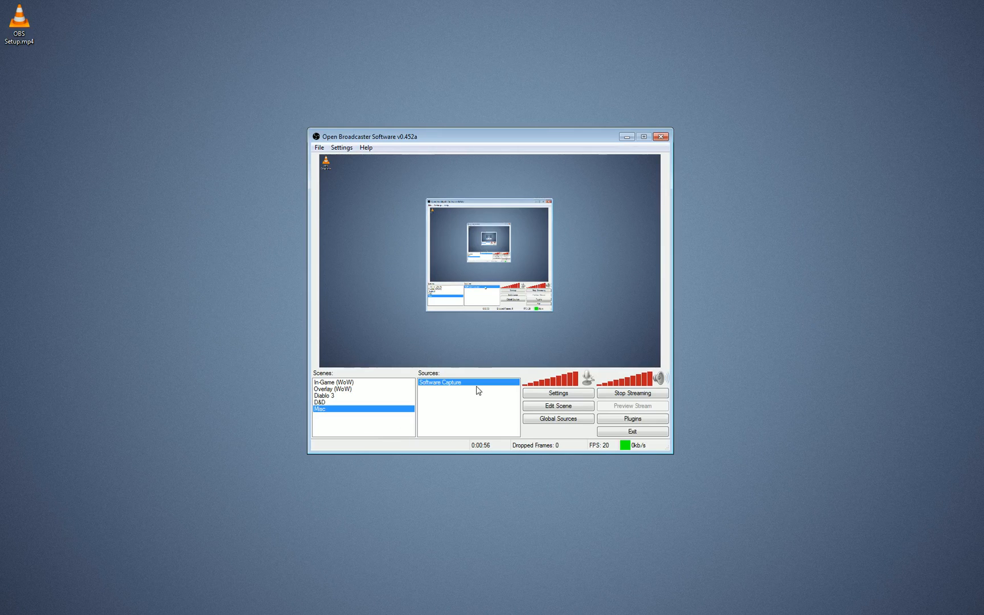
{"action": "mouse_move", "coordinate": [470, 445]}
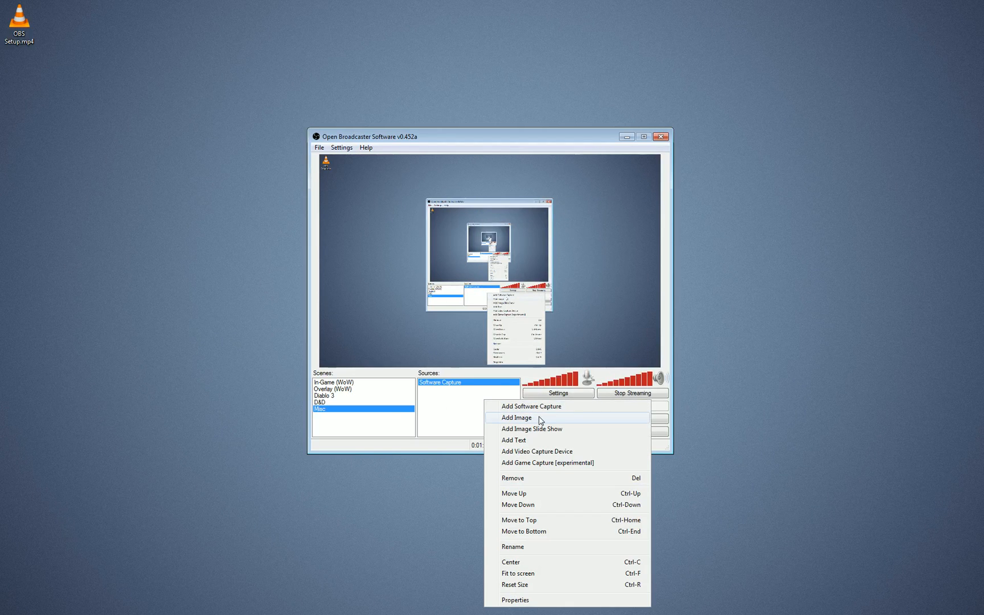
{"action": "left_click", "coordinate": [514, 417]}
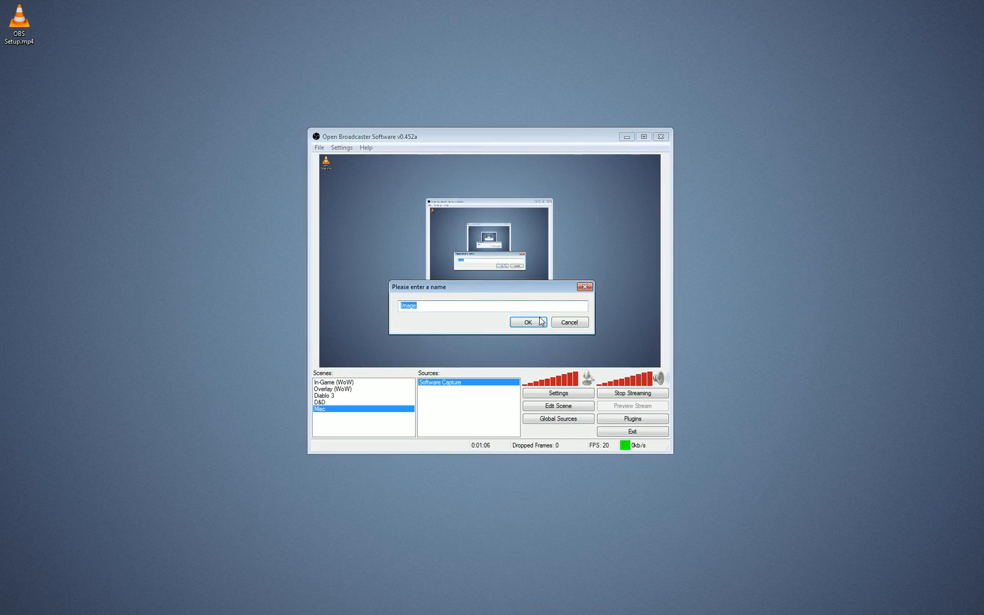
{"action": "left_click", "coordinate": [526, 322]}
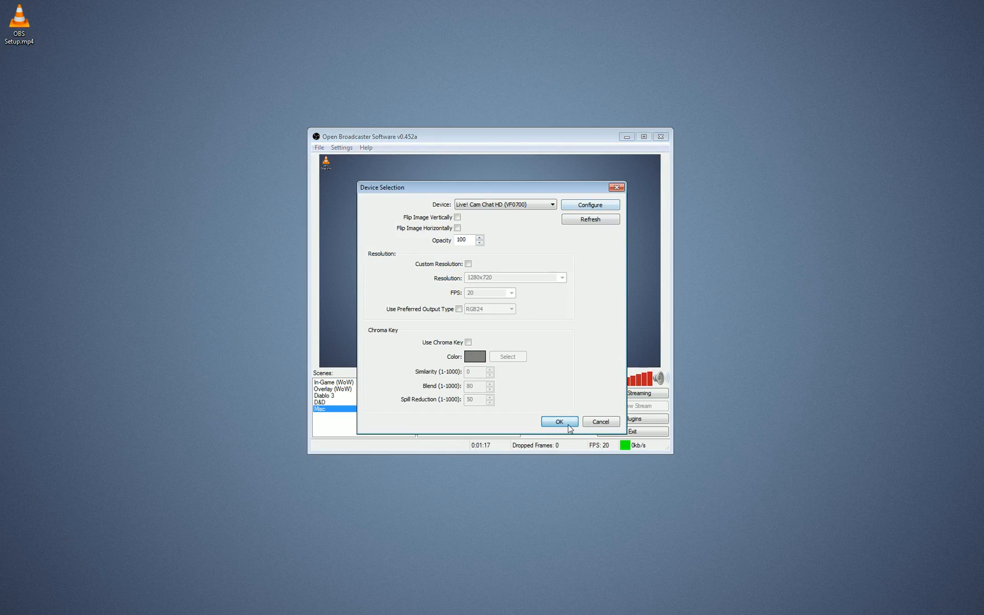
{"action": "left_click", "coordinate": [558, 421]}
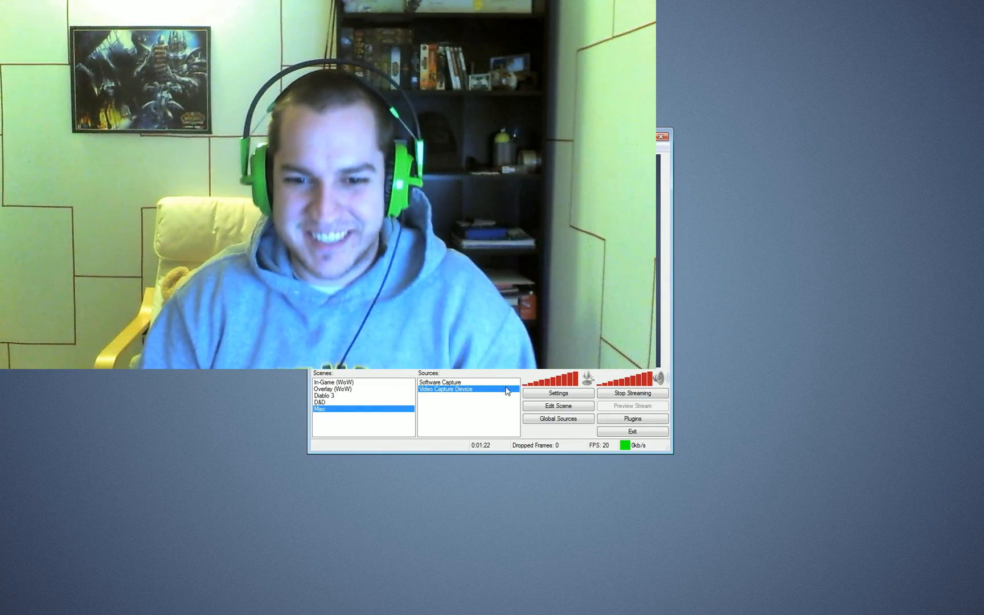
{"action": "right_click", "coordinate": [458, 389]}
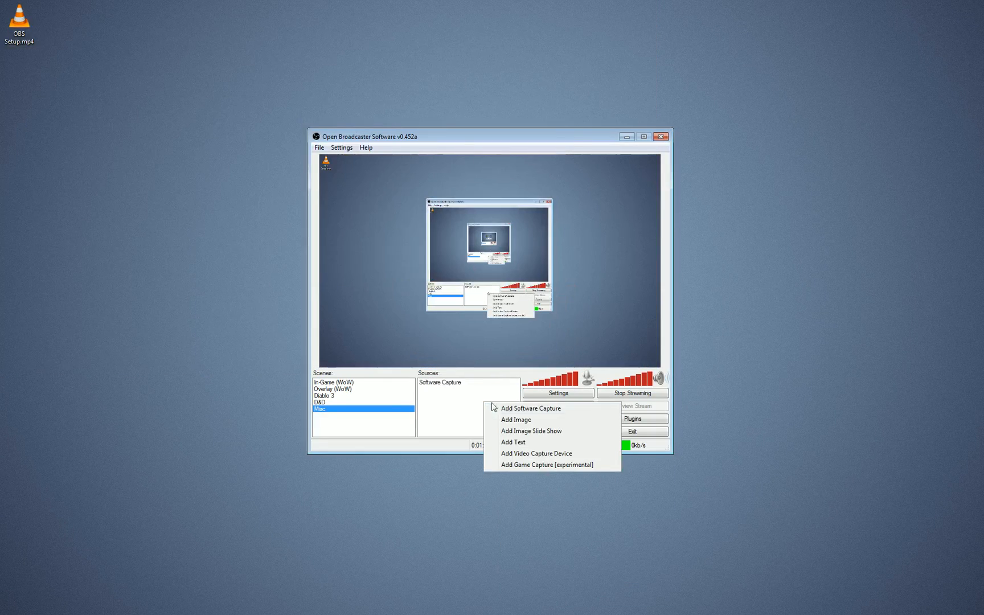
{"action": "mouse_move", "coordinate": [524, 419]}
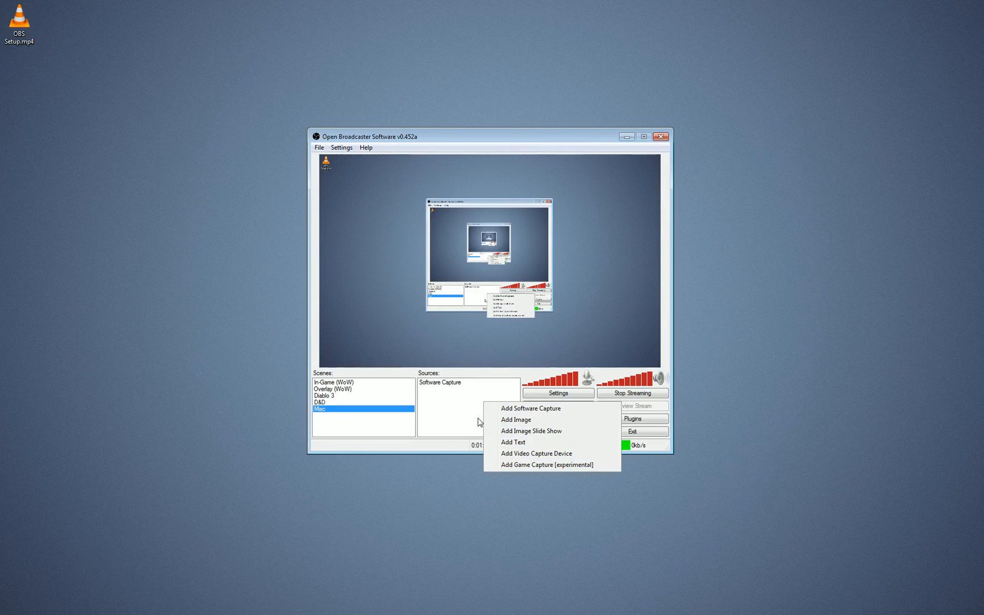
Dismiss the add-source list without adding anything
{"action": "left_click", "coordinate": [468, 420]}
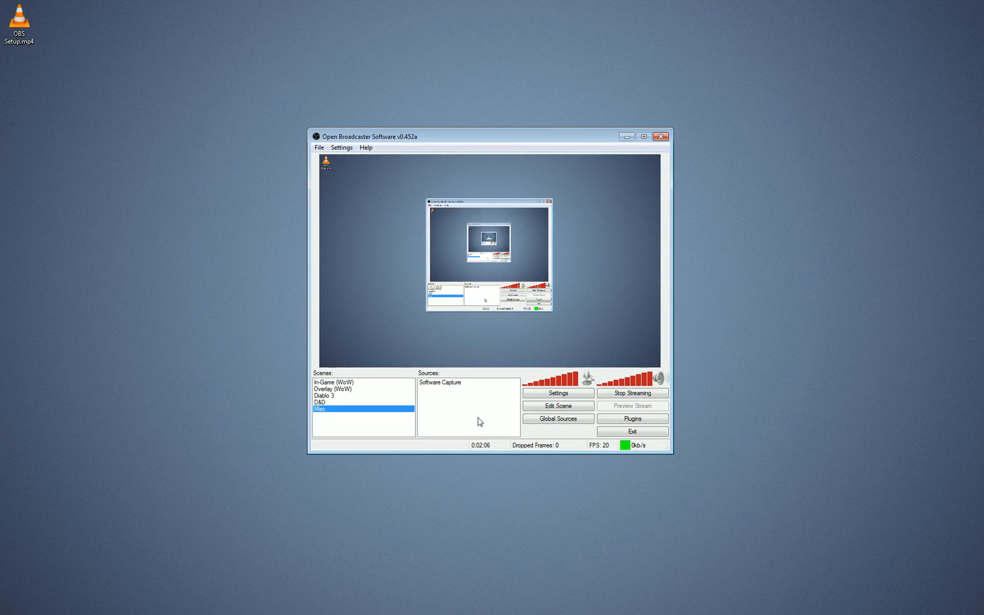
{"action": "mouse_move", "coordinate": [692, 212]}
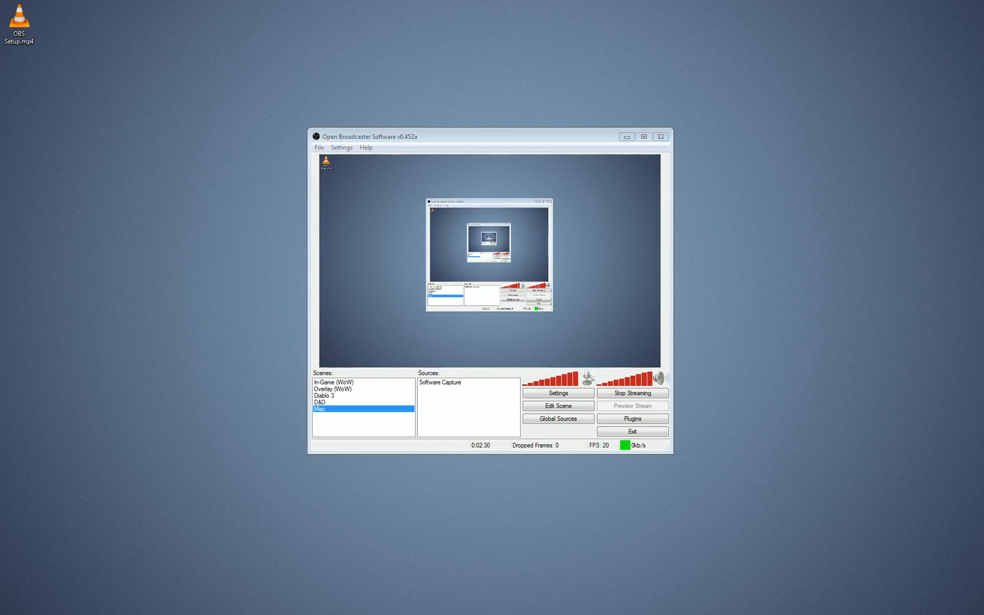
Add a Software Capture 2 source set to Monitor Capture of the desktop
{"action": "right_click", "coordinate": [468, 408]}
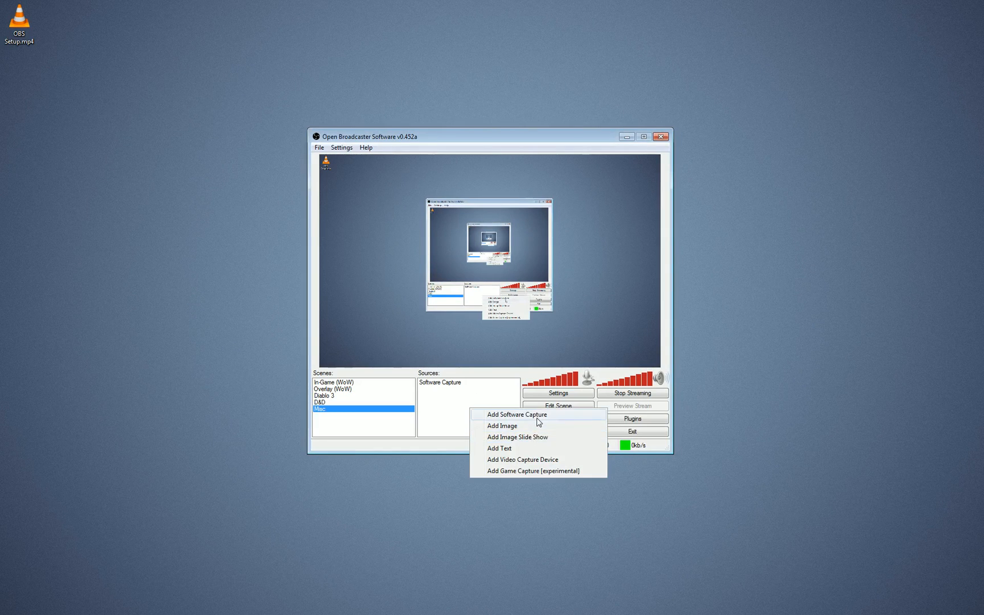
{"action": "left_click", "coordinate": [515, 414]}
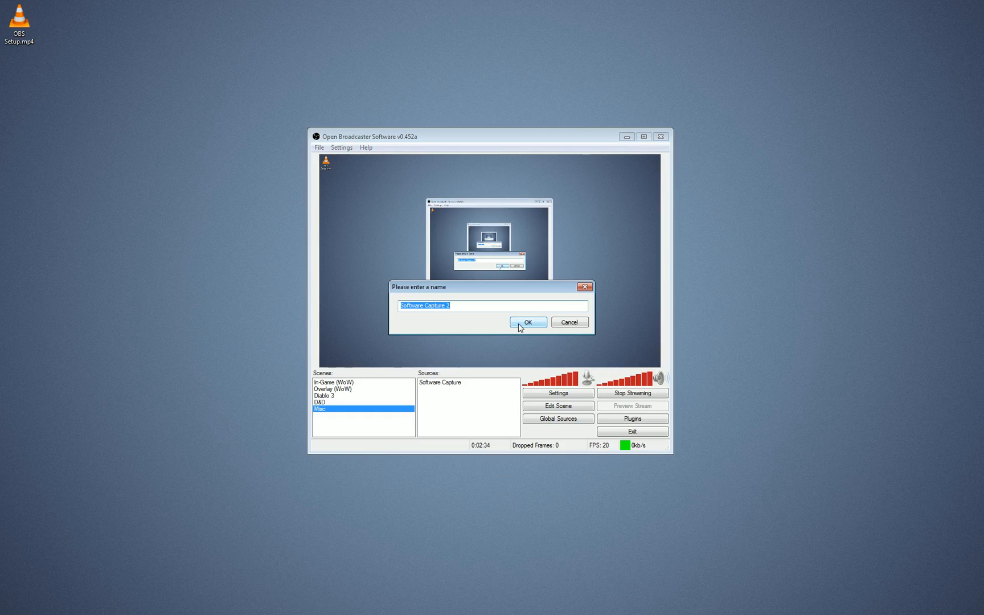
{"action": "left_click", "coordinate": [527, 322]}
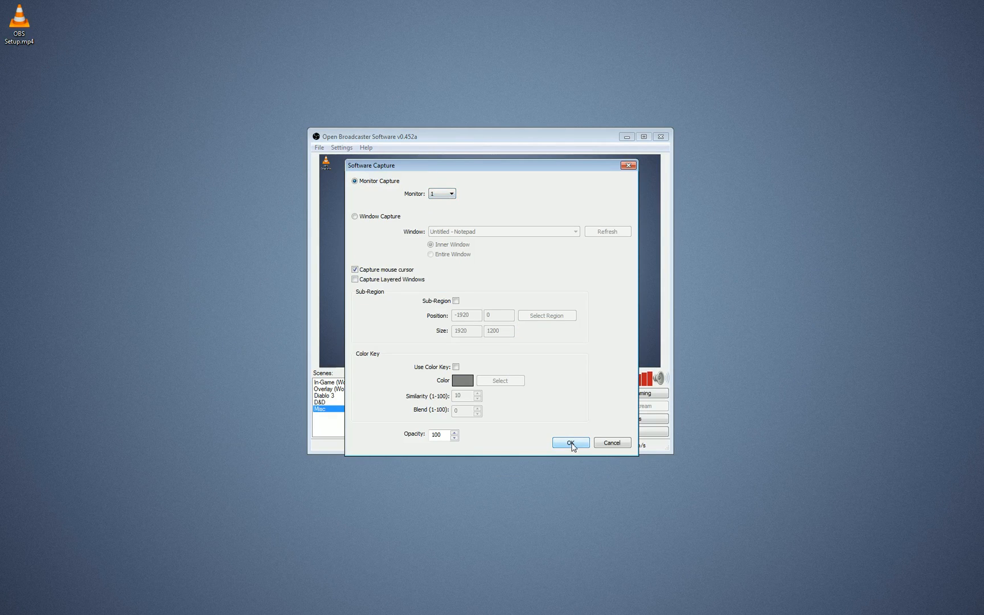
{"action": "left_click", "coordinate": [569, 441]}
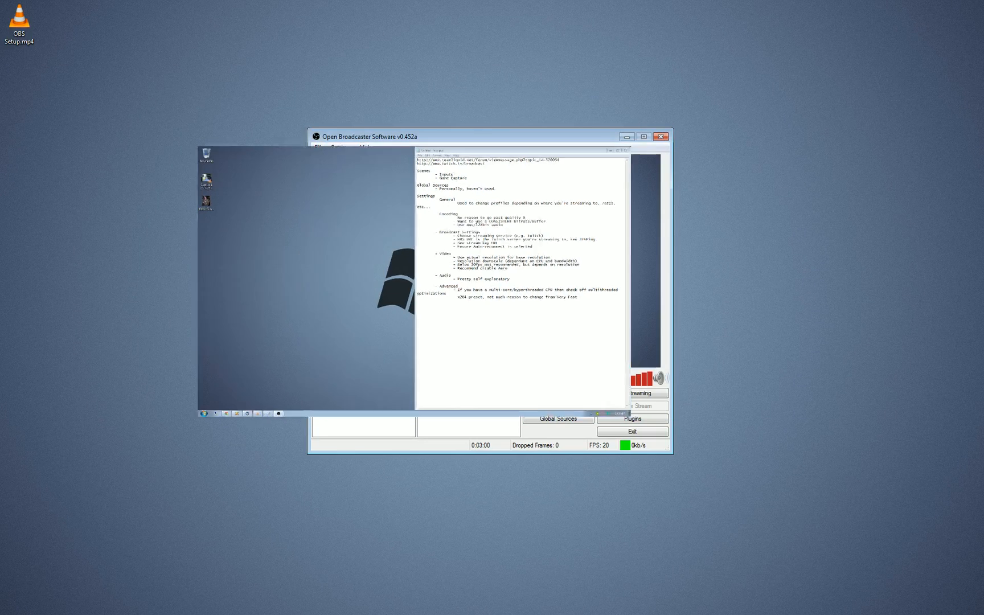
Review the properties of the Software Capture 2 source
{"action": "left_click", "coordinate": [442, 390]}
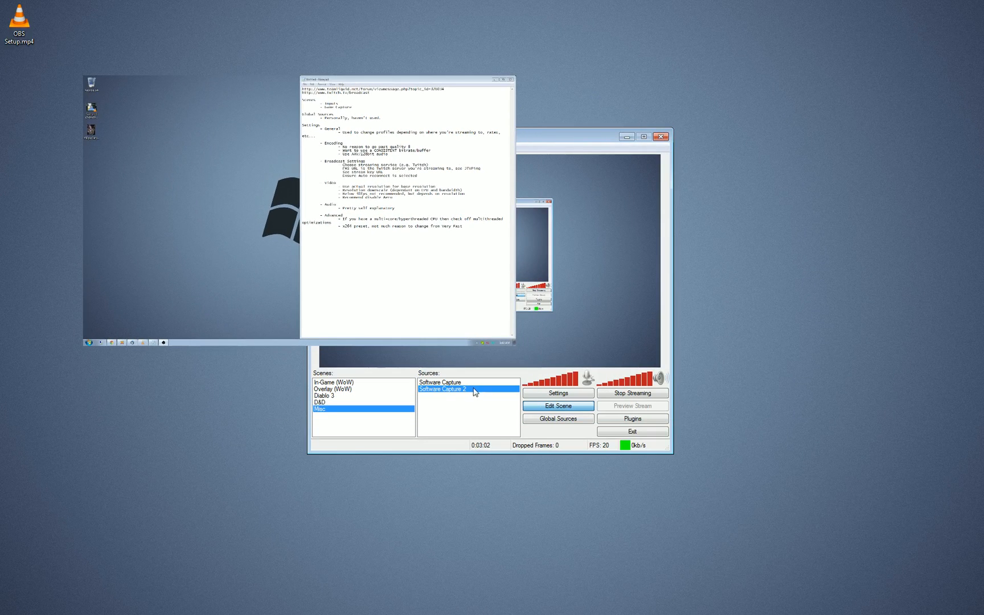
{"action": "double_click", "coordinate": [442, 389]}
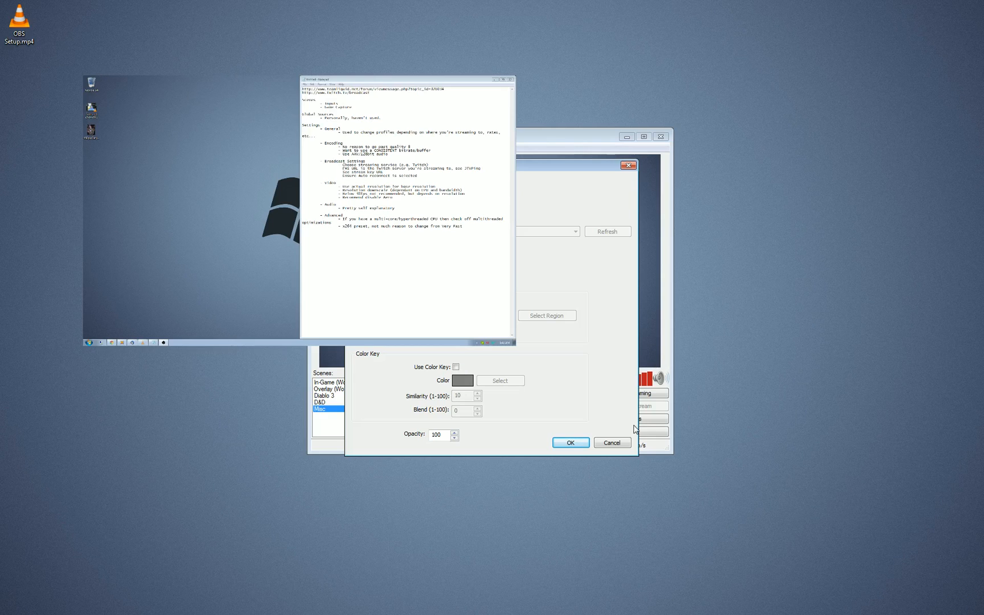
{"action": "triple_click", "coordinate": [437, 434]}
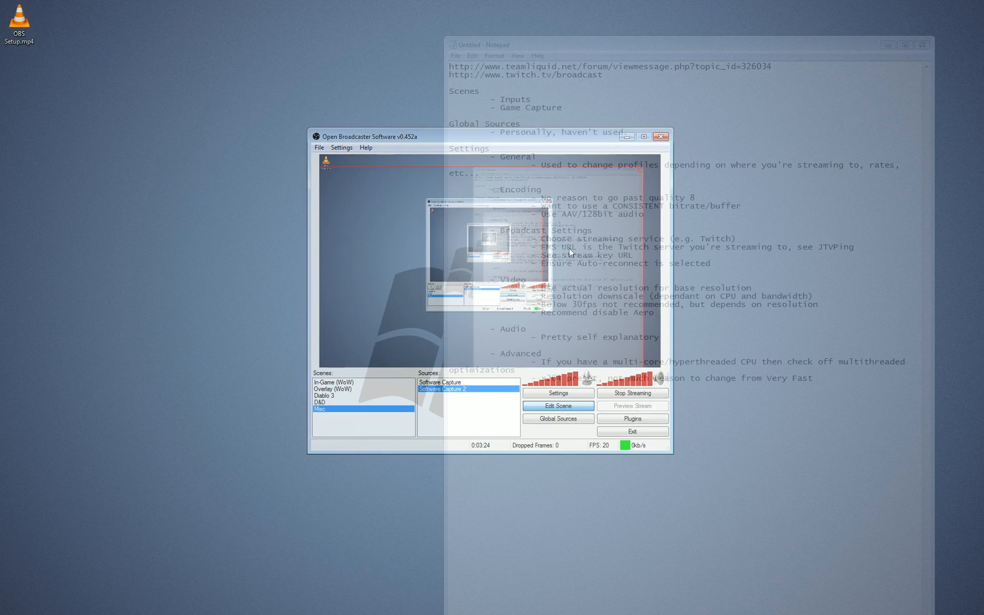
{"action": "mouse_move", "coordinate": [636, 276]}
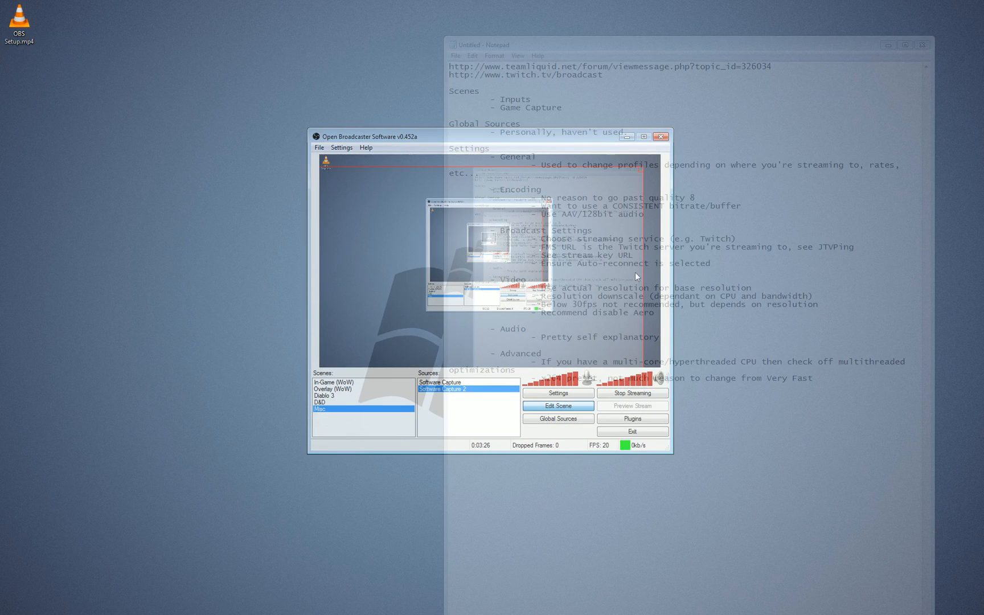
Remove the Software Capture 2 source, confirming the deletion
{"action": "right_click", "coordinate": [459, 389]}
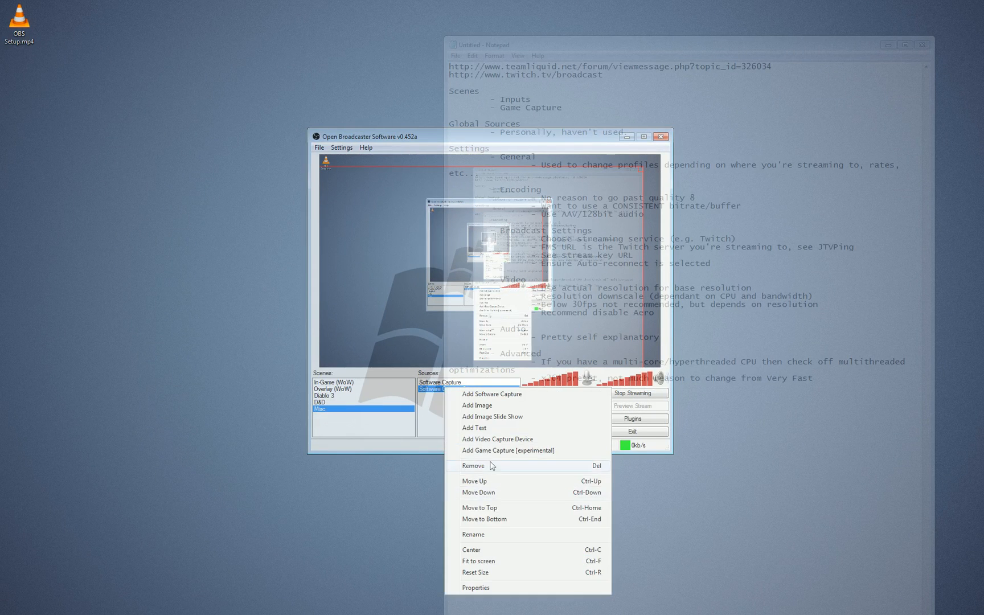
{"action": "left_click", "coordinate": [472, 466]}
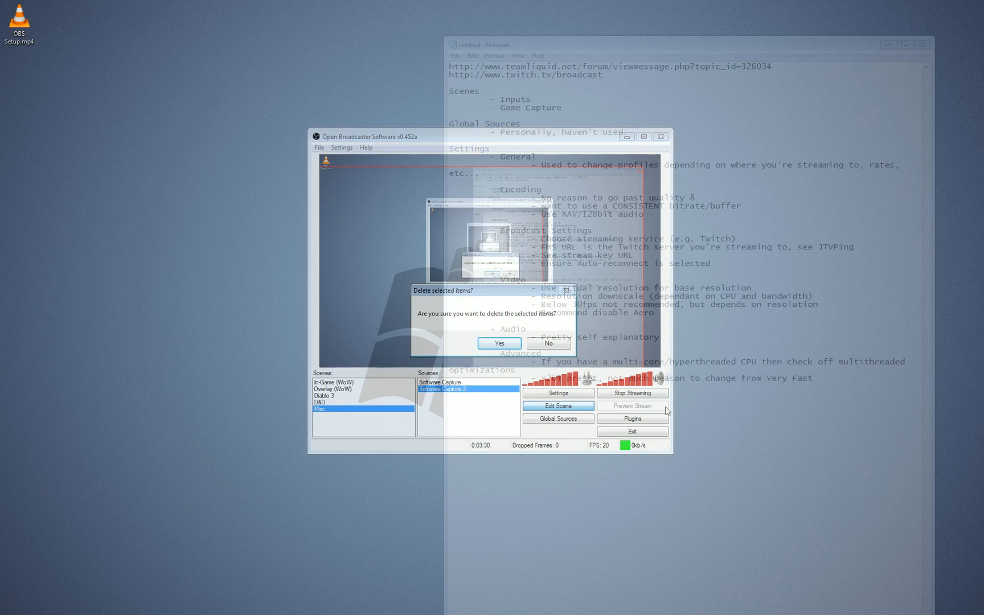
{"action": "left_click", "coordinate": [499, 343]}
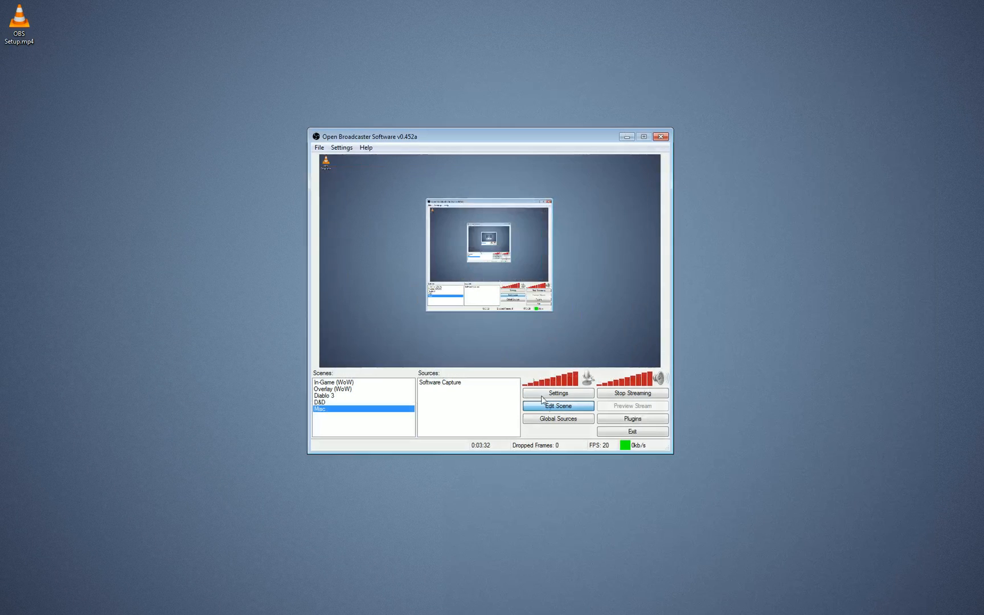
{"action": "left_click", "coordinate": [557, 418]}
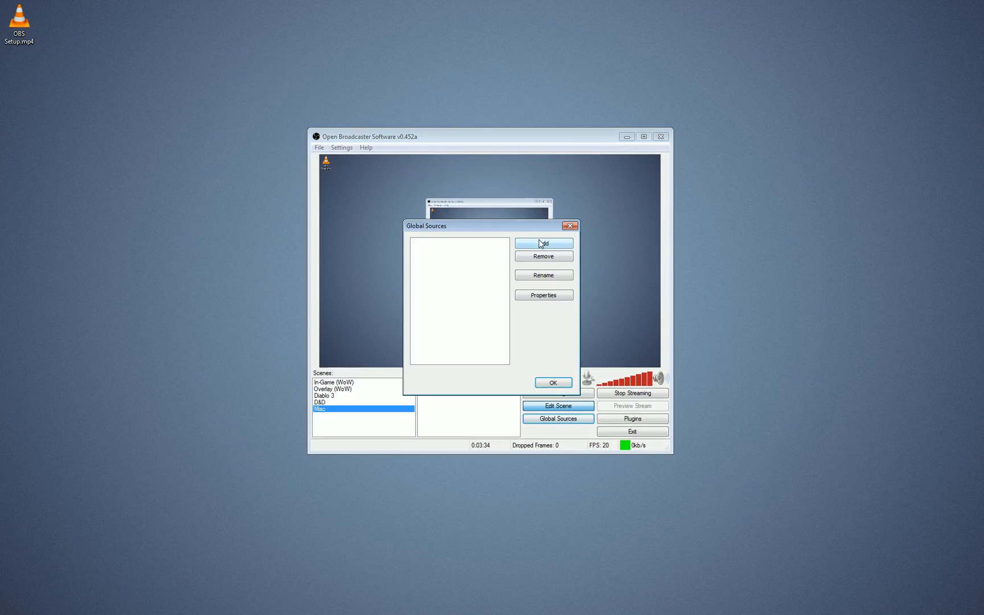
{"action": "left_click", "coordinate": [542, 243]}
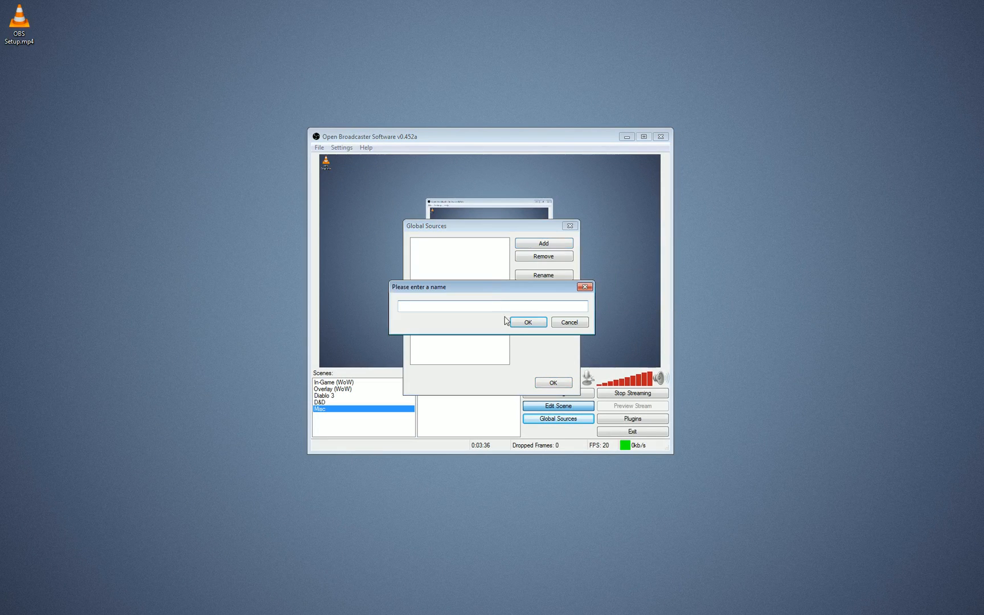
{"action": "type", "text": "Foobar"}
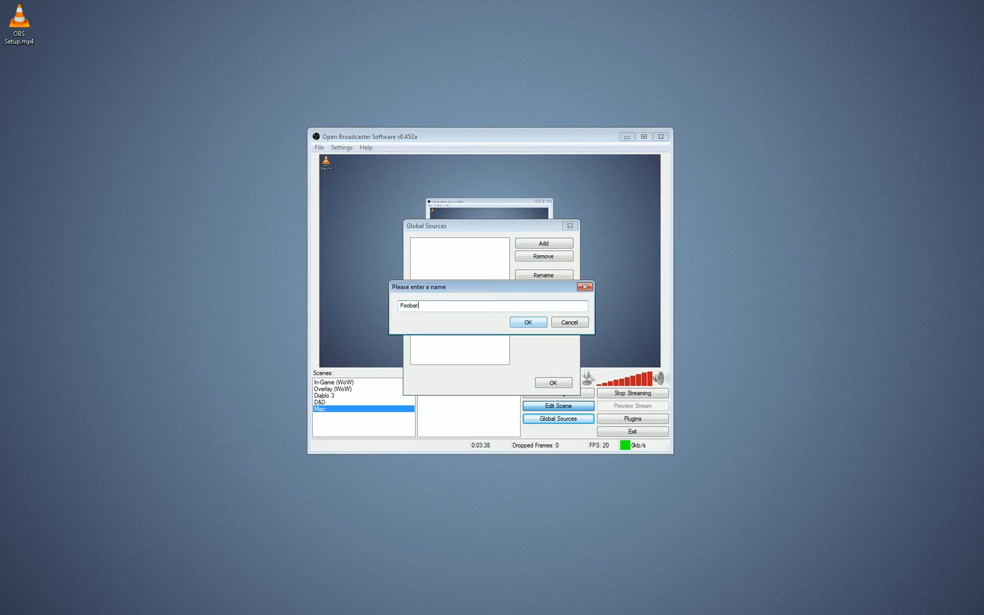
{"action": "left_click", "coordinate": [527, 323]}
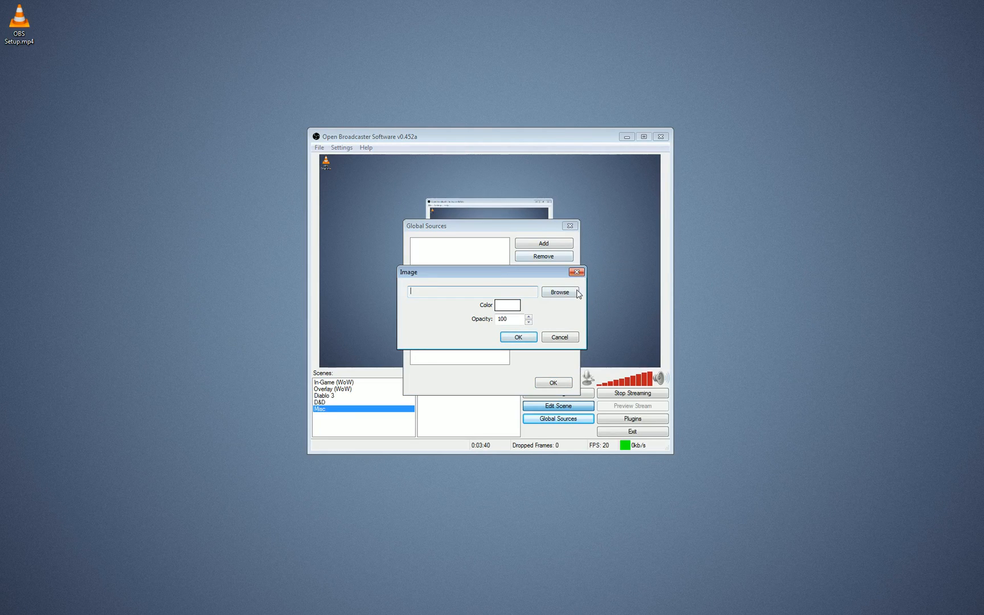
{"action": "left_click", "coordinate": [558, 291]}
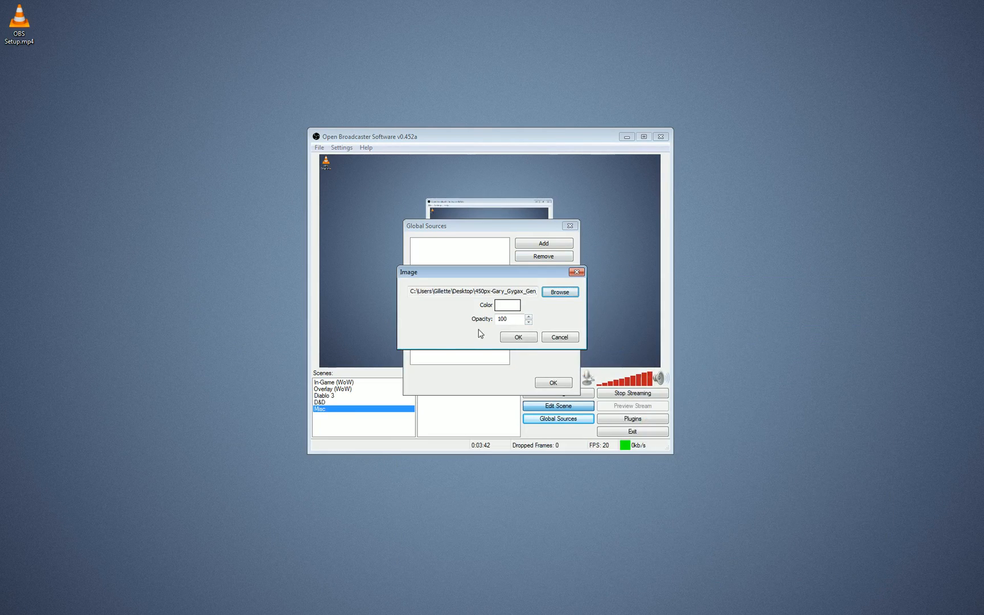
{"action": "left_click", "coordinate": [518, 337]}
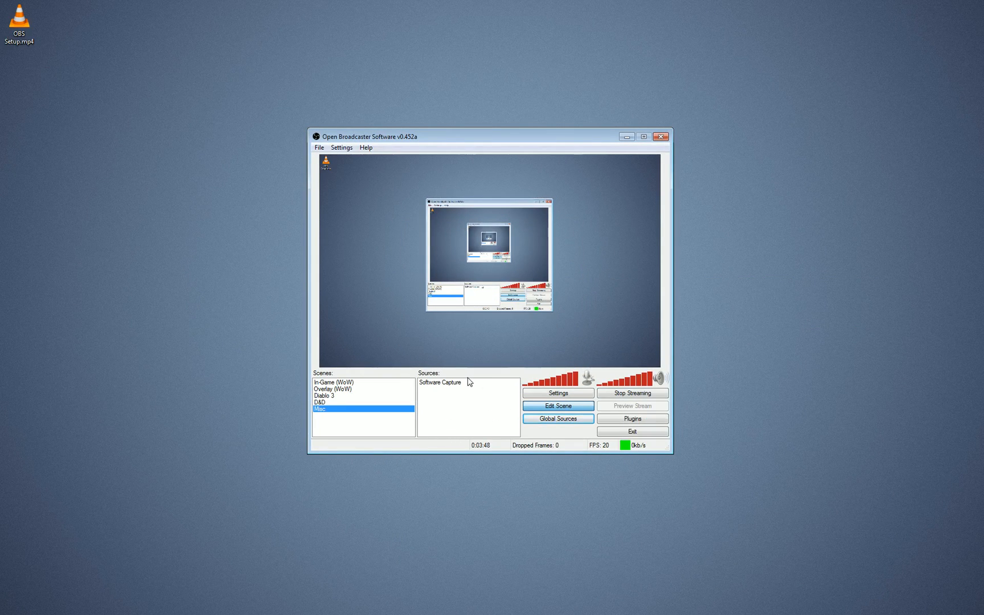
{"action": "left_click", "coordinate": [557, 418]}
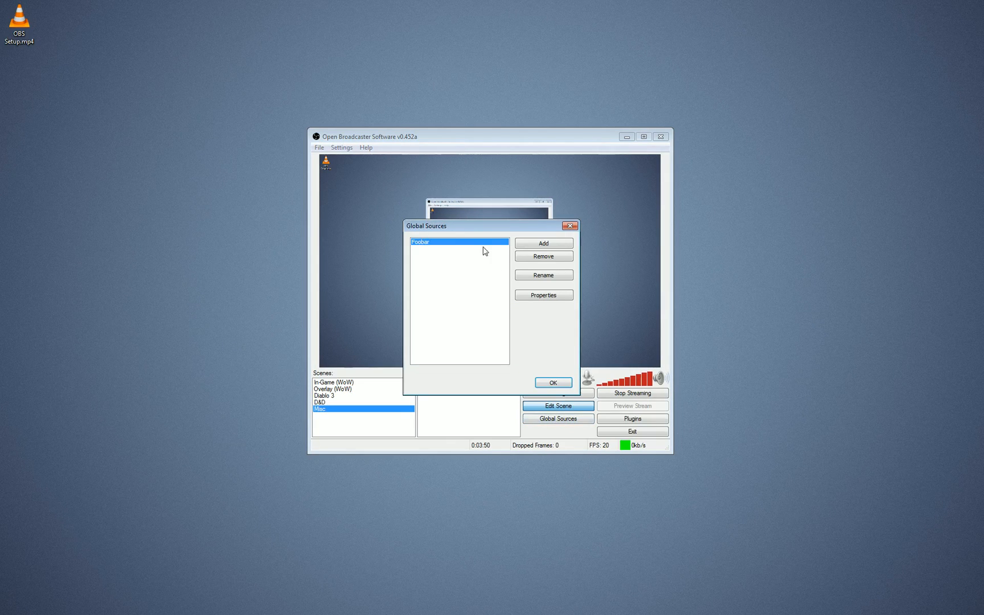
{"action": "left_click", "coordinate": [543, 295]}
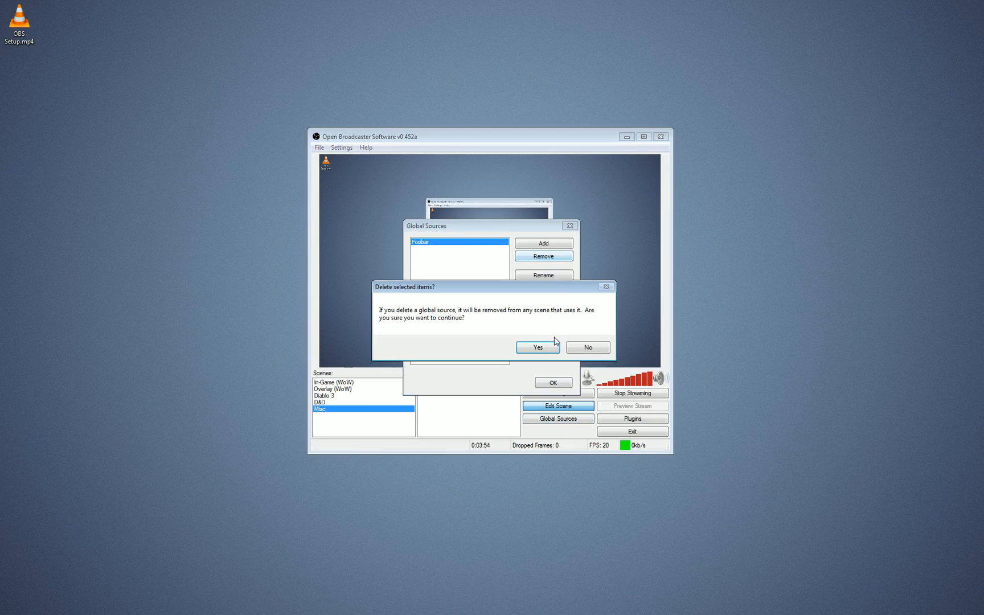
{"action": "left_click", "coordinate": [536, 348]}
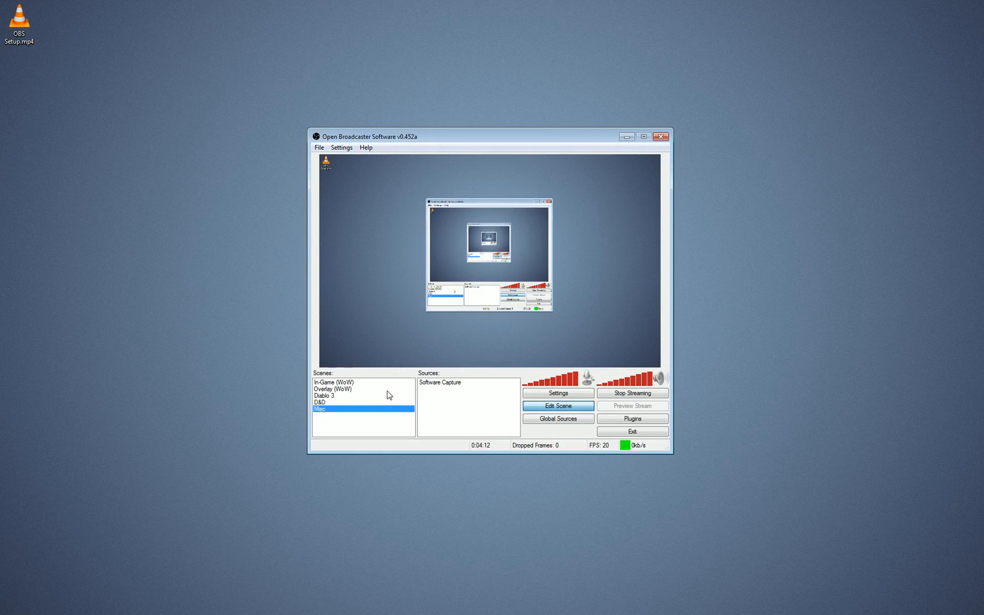
{"action": "mouse_move", "coordinate": [469, 428]}
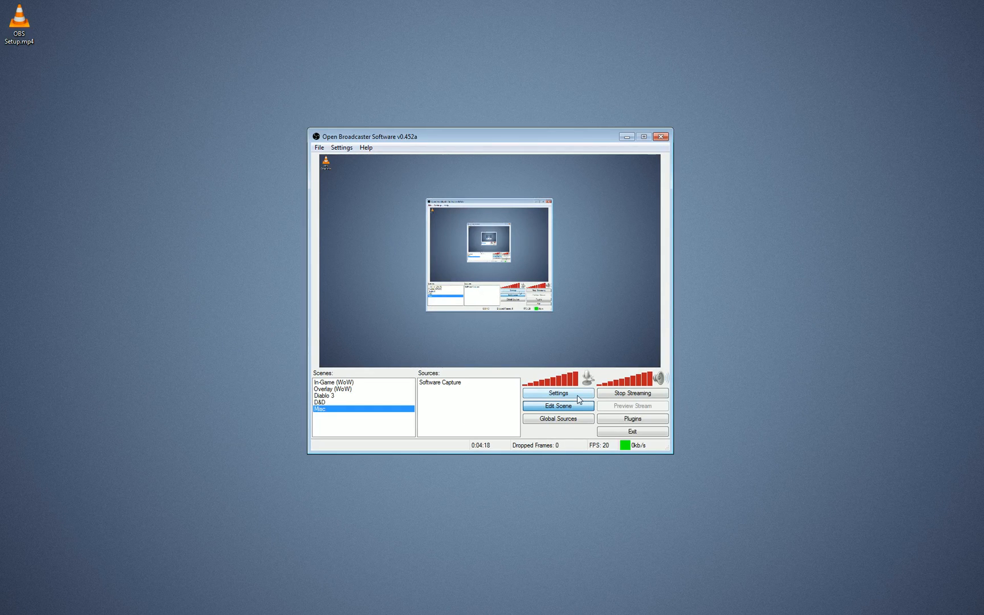
Bring up the Settings dialog on the General page with the WoW profile
{"action": "left_click", "coordinate": [557, 393]}
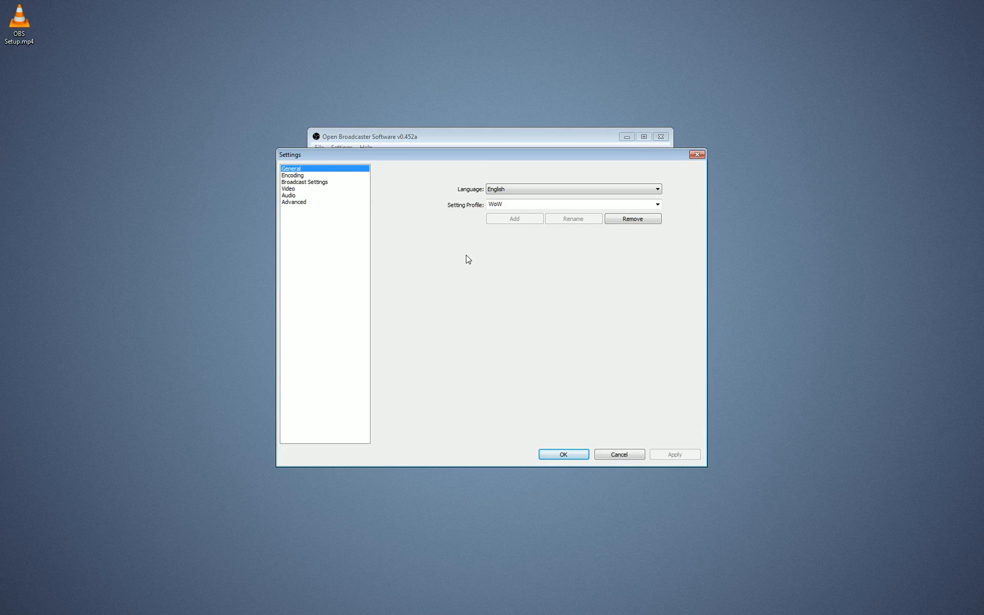
{"action": "mouse_move", "coordinate": [480, 248]}
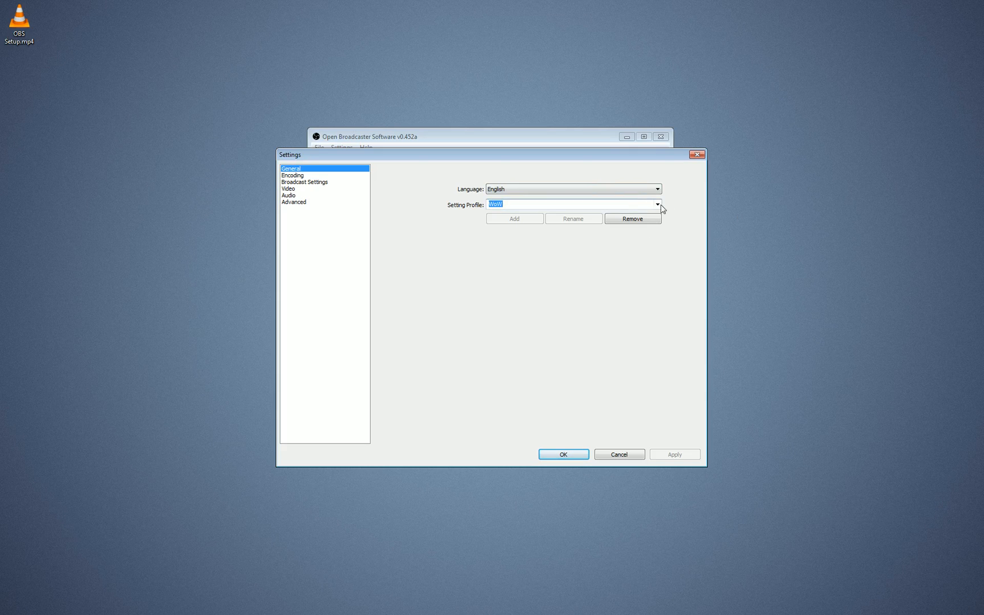
{"action": "mouse_move", "coordinate": [365, 193]}
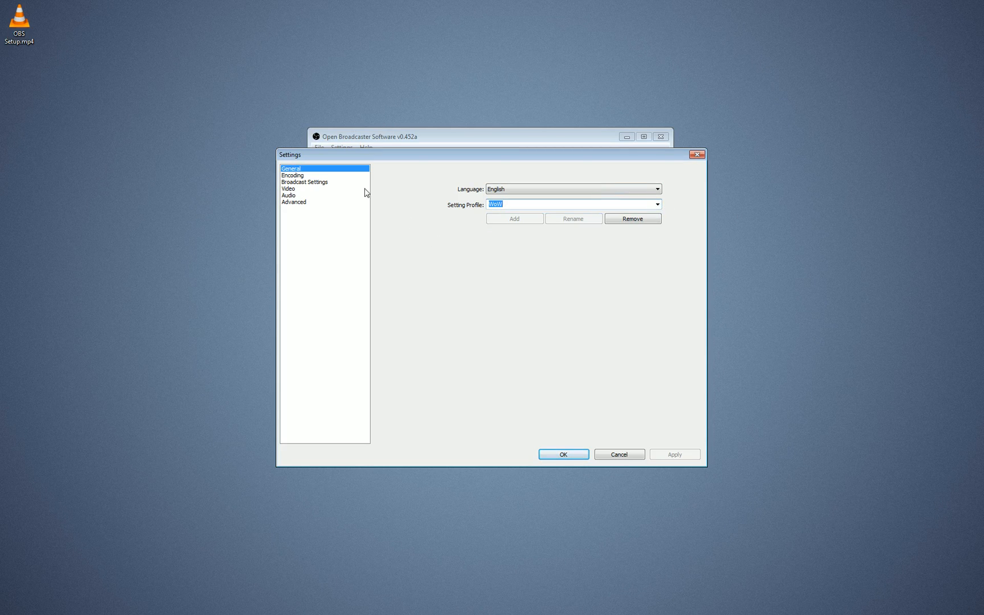
{"action": "mouse_move", "coordinate": [332, 191]}
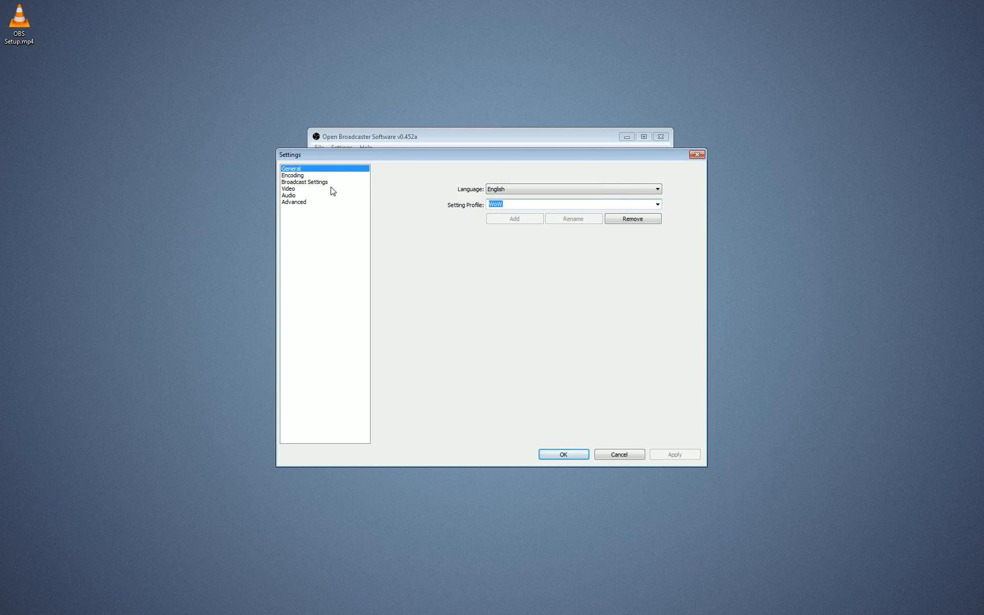
{"action": "mouse_move", "coordinate": [331, 173]}
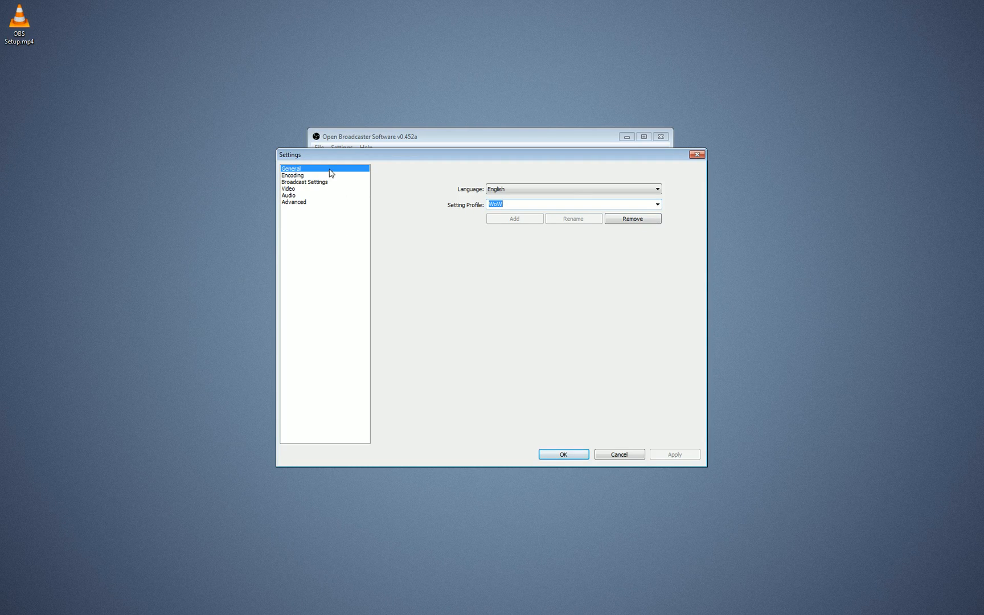
{"action": "mouse_move", "coordinate": [310, 208]}
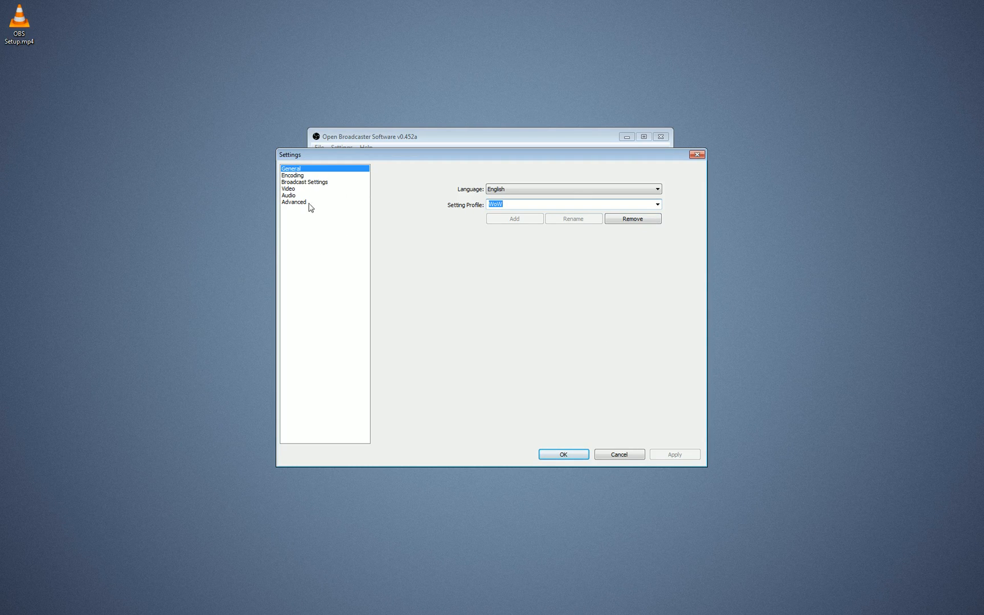
{"action": "mouse_move", "coordinate": [300, 180]}
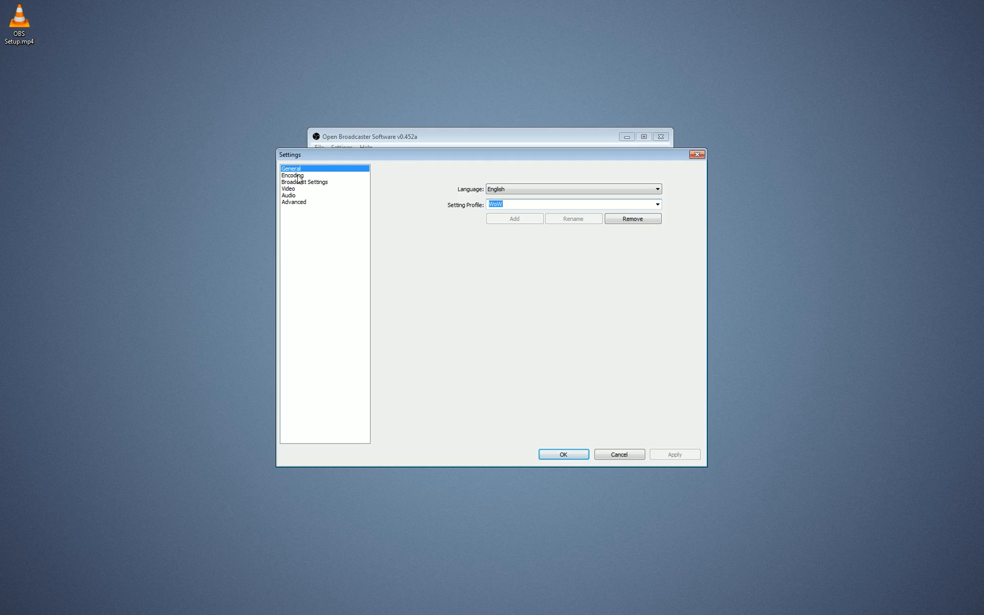
Review the Encoding page: Max Bitrate 2500, Buffer Size 2750, AAC audio at 128
{"action": "left_click", "coordinate": [292, 175]}
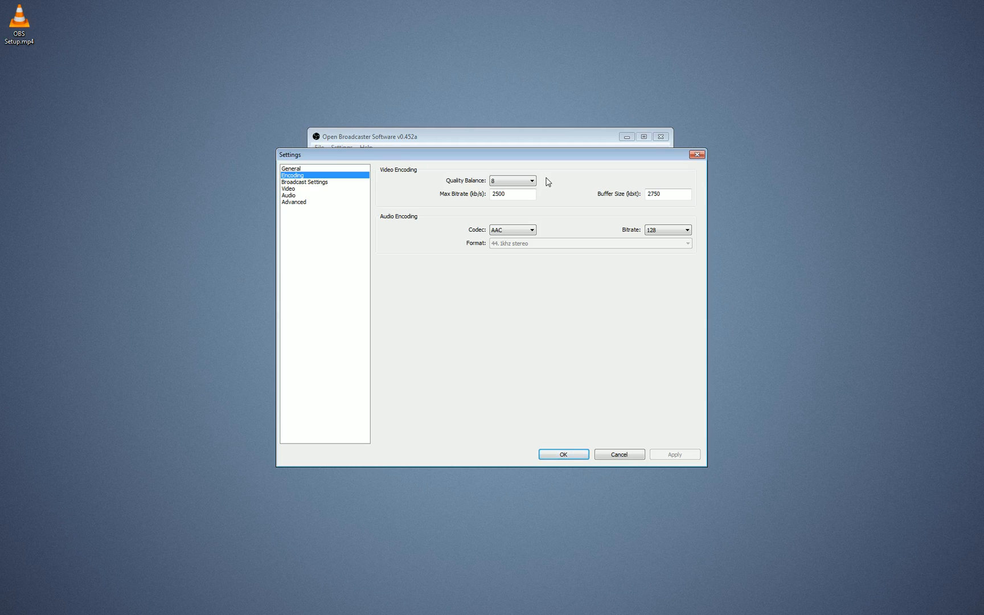
{"action": "left_click", "coordinate": [530, 181]}
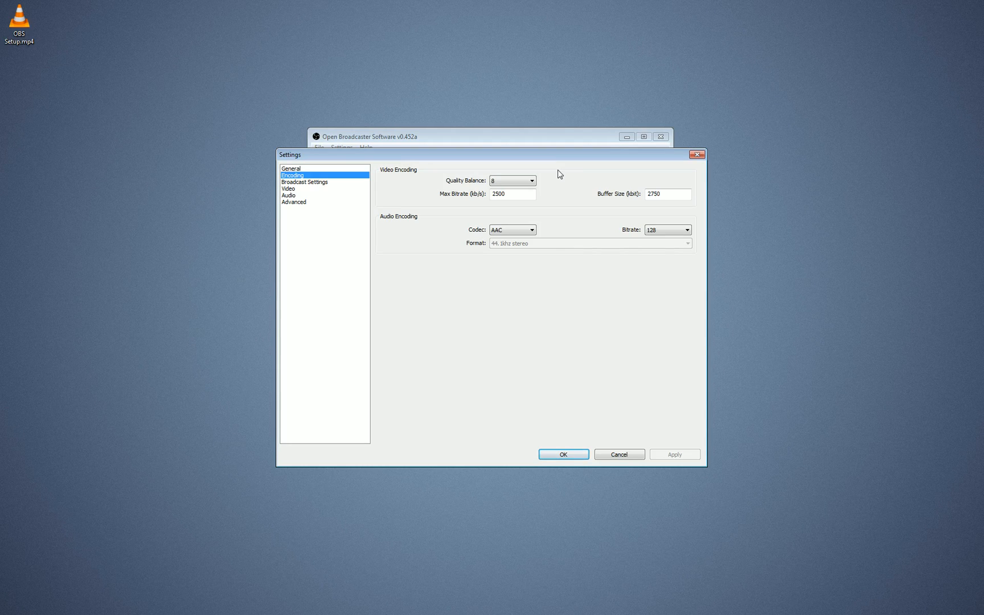
{"action": "mouse_move", "coordinate": [441, 364]}
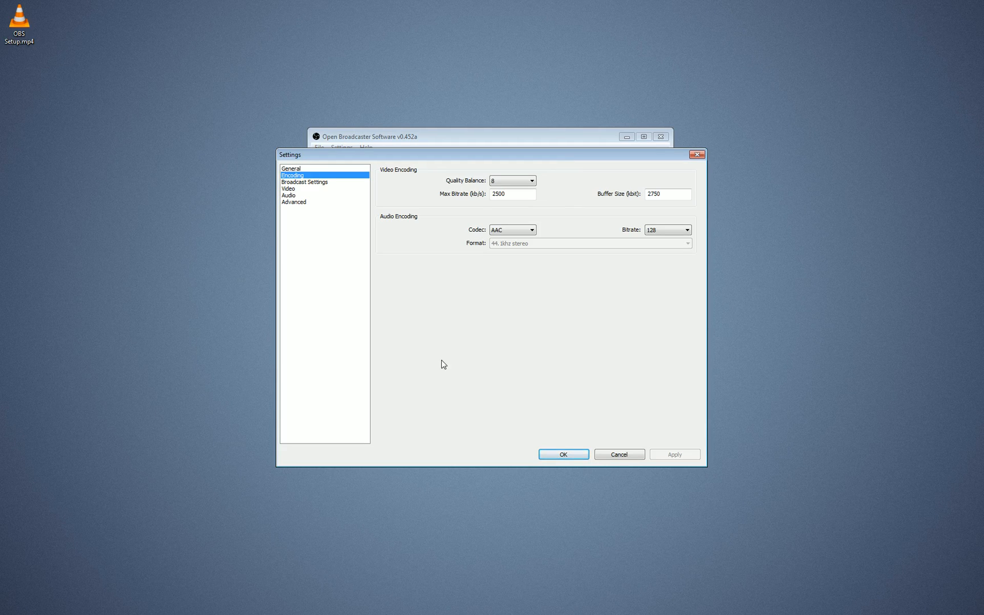
{"action": "mouse_move", "coordinate": [514, 193]}
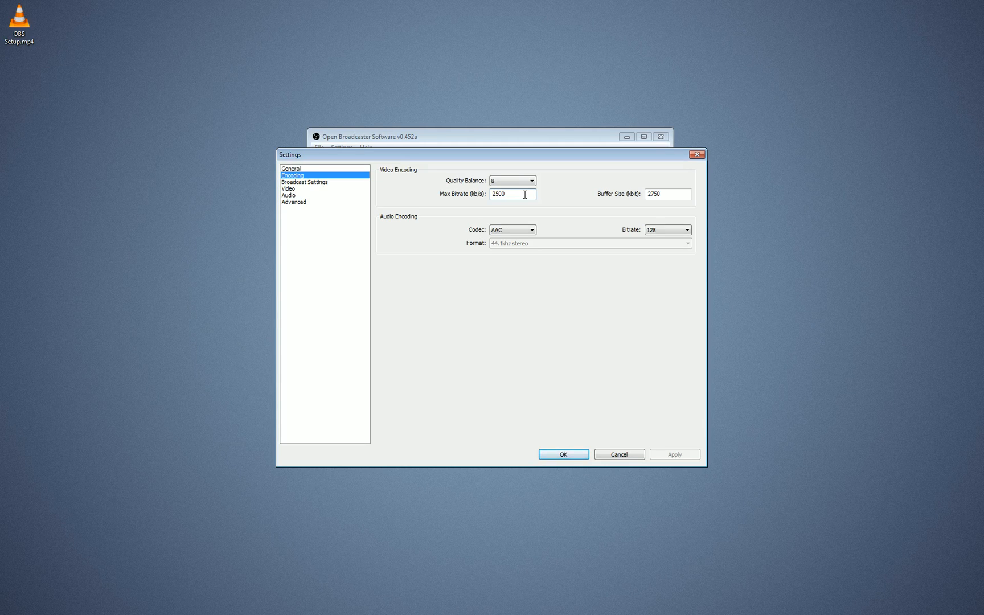
{"action": "left_click", "coordinate": [512, 193]}
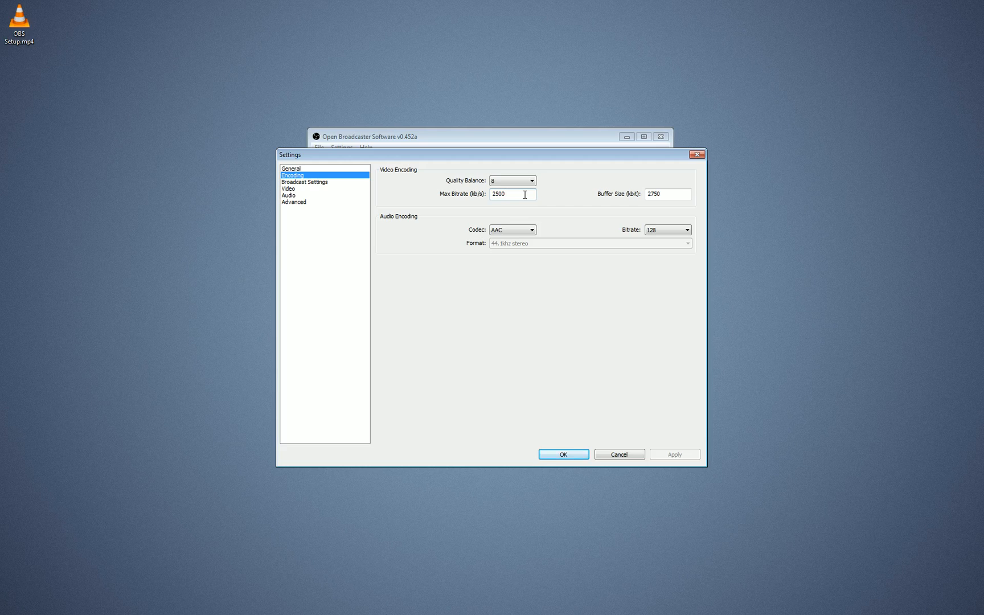
{"action": "left_click", "coordinate": [512, 194]}
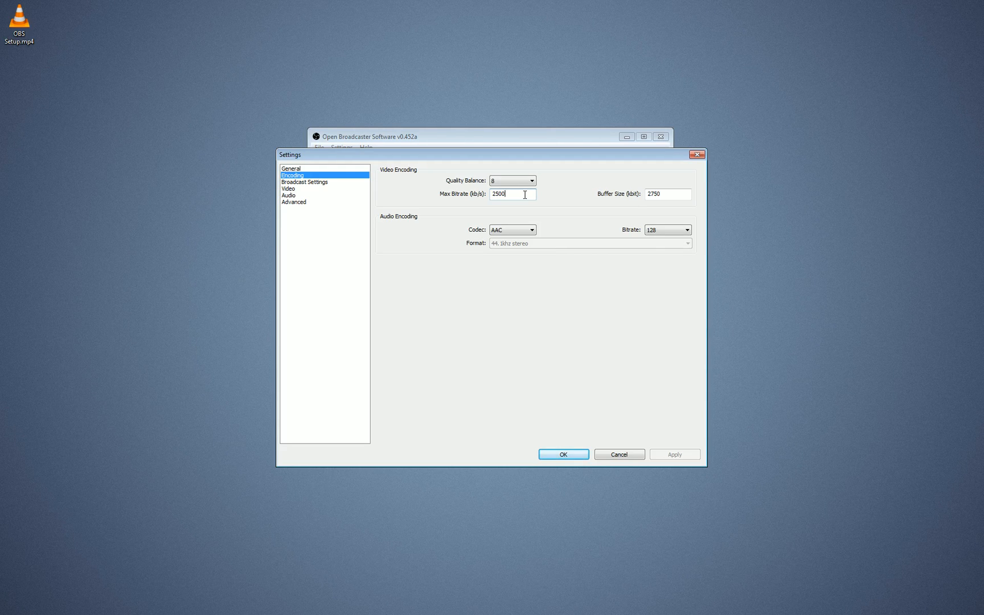
{"action": "mouse_move", "coordinate": [422, 345]}
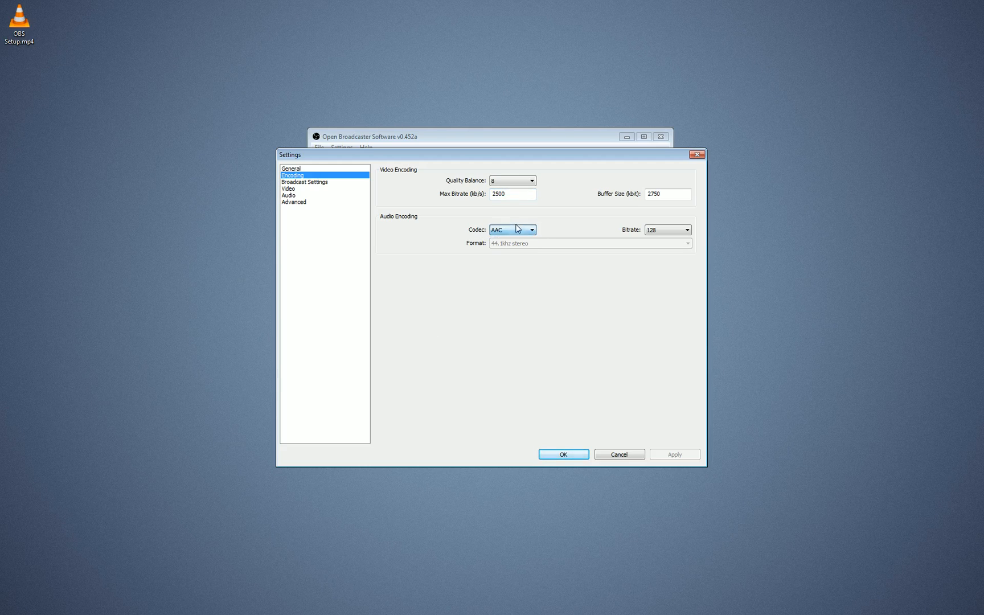
{"action": "left_click", "coordinate": [686, 230]}
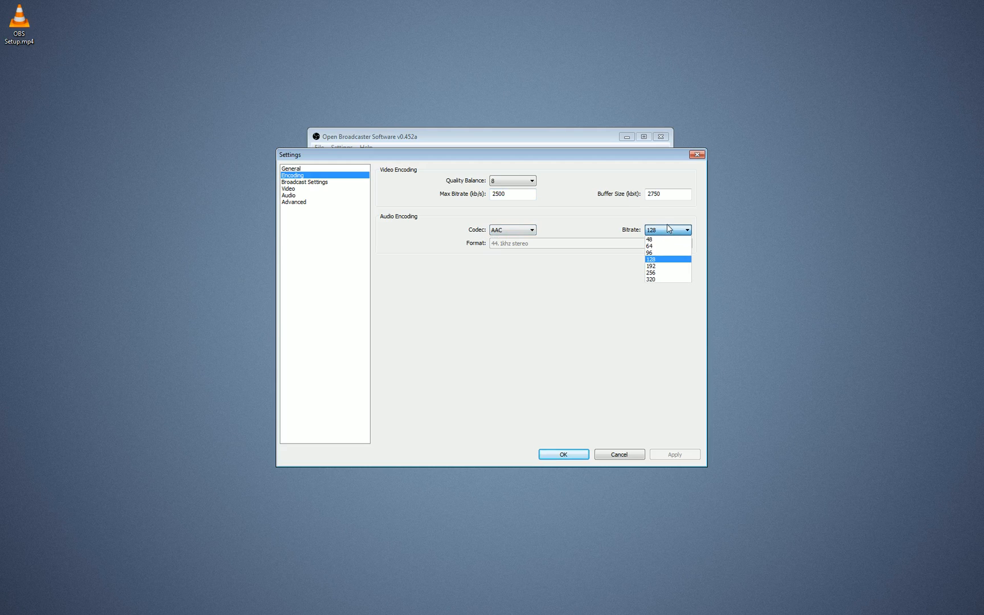
{"action": "left_click", "coordinate": [652, 260]}
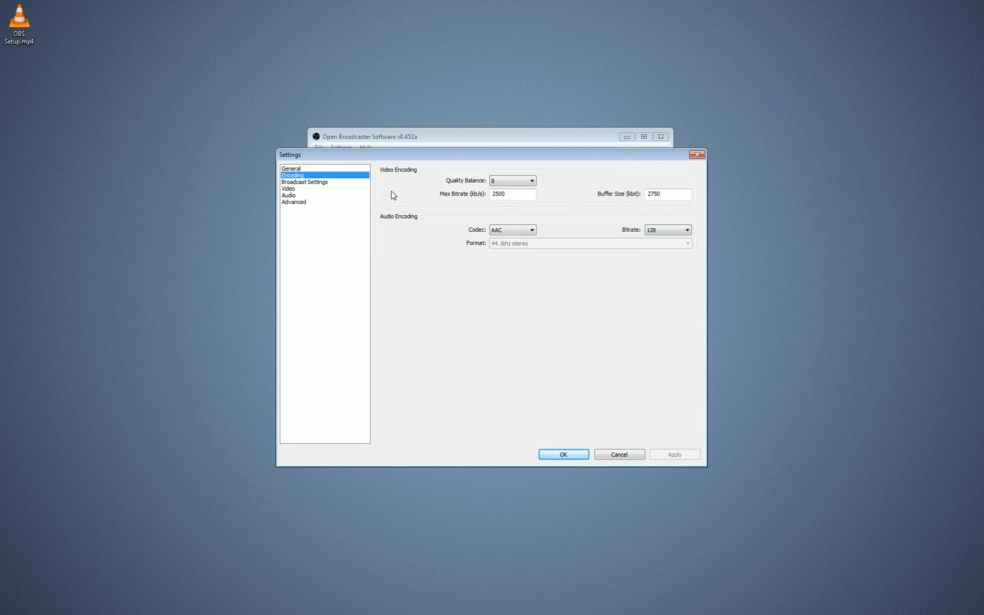
{"action": "mouse_move", "coordinate": [305, 183]}
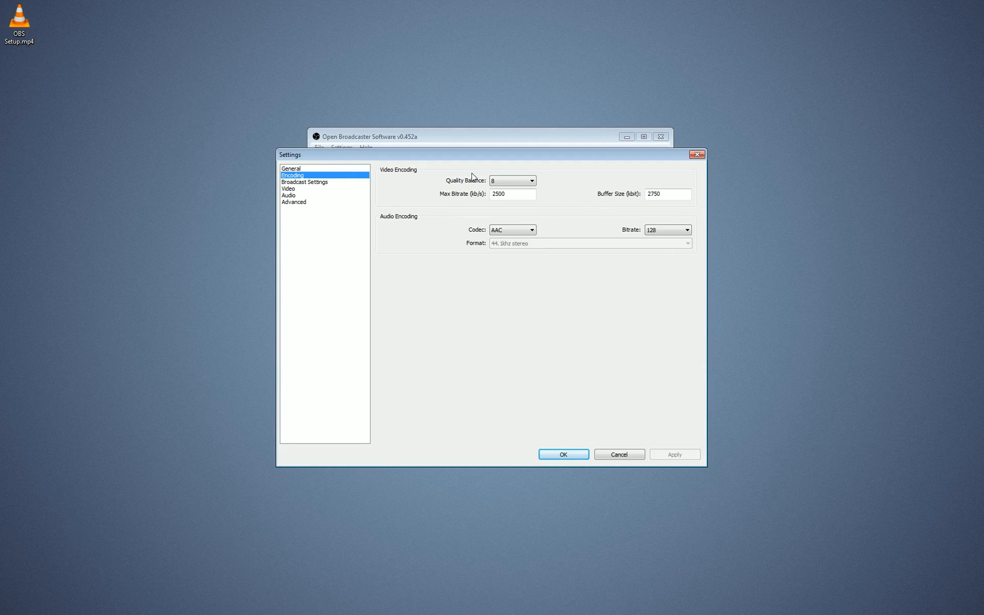
{"action": "mouse_move", "coordinate": [258, 355]}
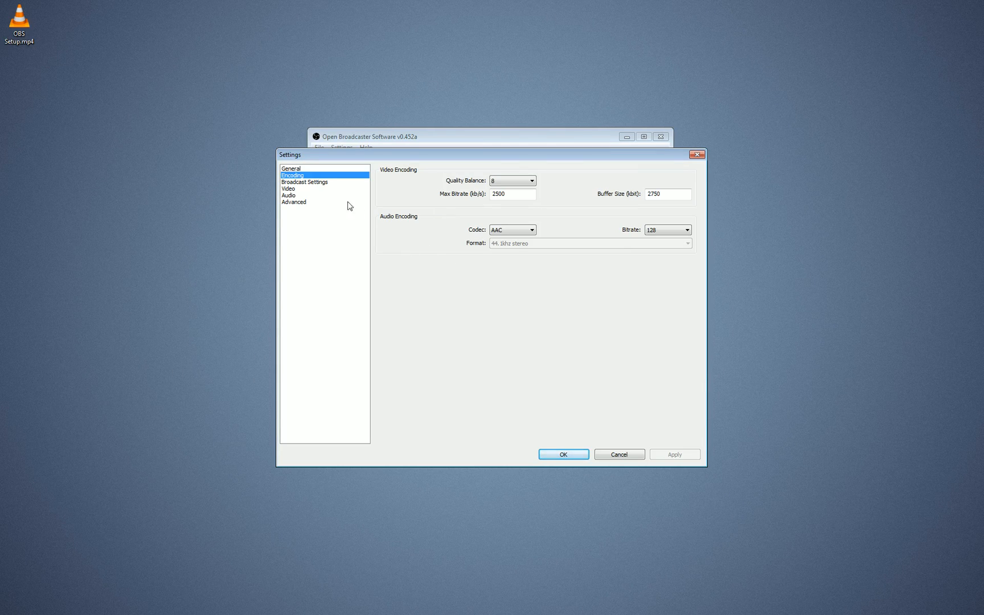
{"action": "mouse_move", "coordinate": [327, 188]}
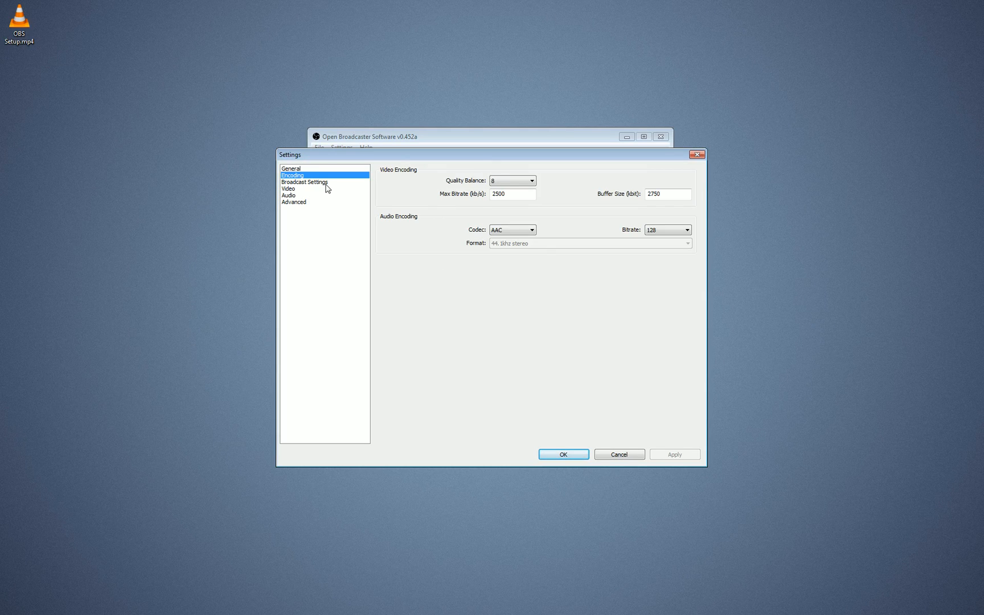
Set Broadcast mode to Live Stream on TwitchTV/JustinTV, US East: Ashburn, VA server
{"action": "left_click", "coordinate": [304, 181]}
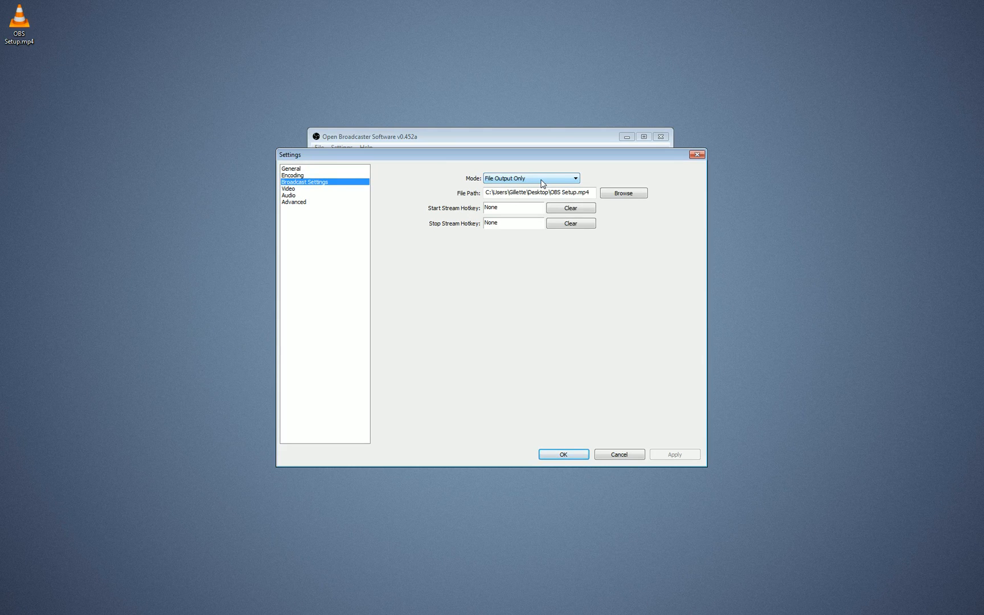
{"action": "left_click", "coordinate": [531, 178]}
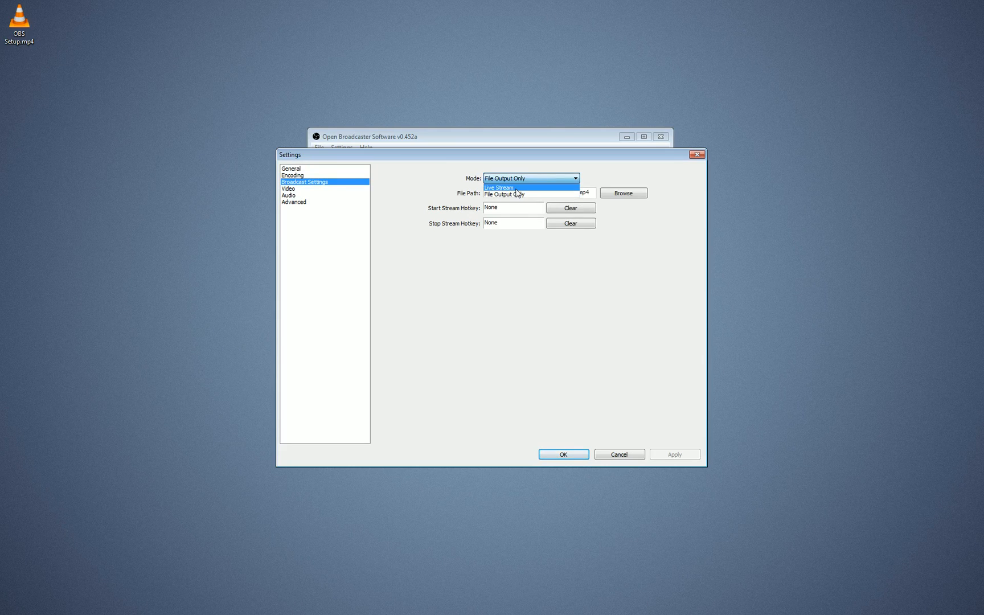
{"action": "left_click", "coordinate": [499, 187]}
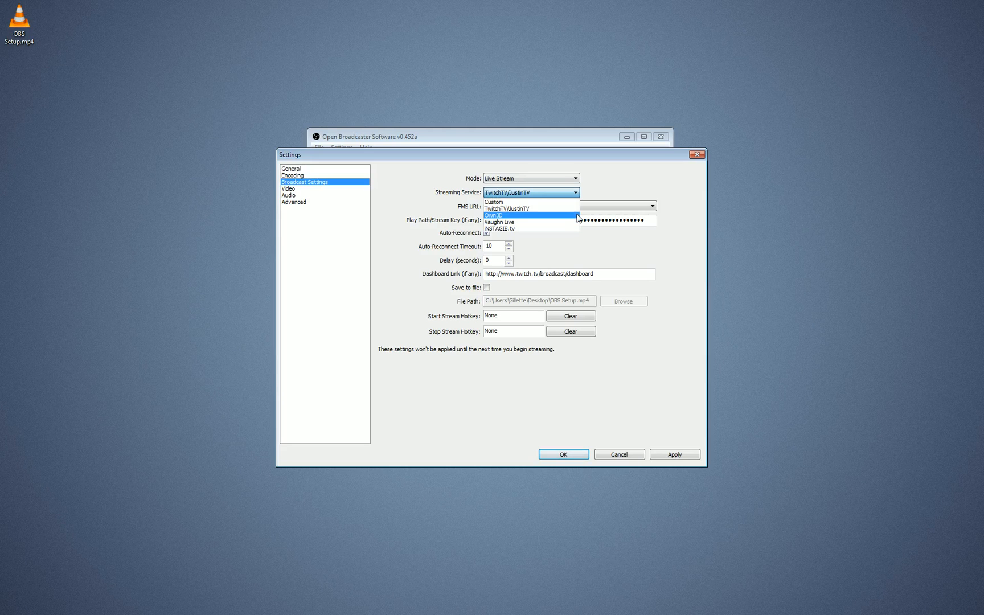
{"action": "left_click", "coordinate": [506, 208]}
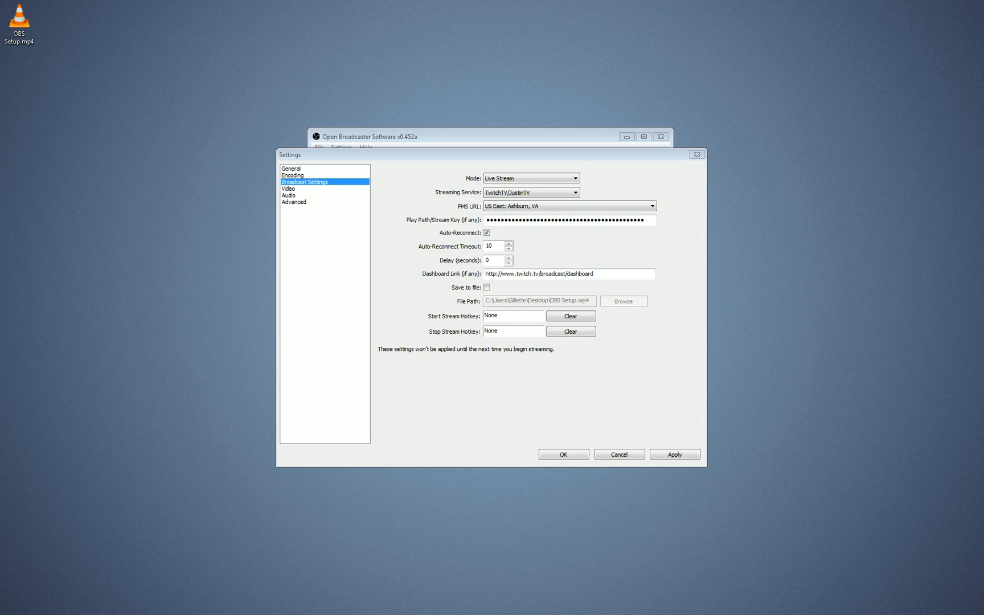
{"action": "left_click", "coordinate": [652, 206]}
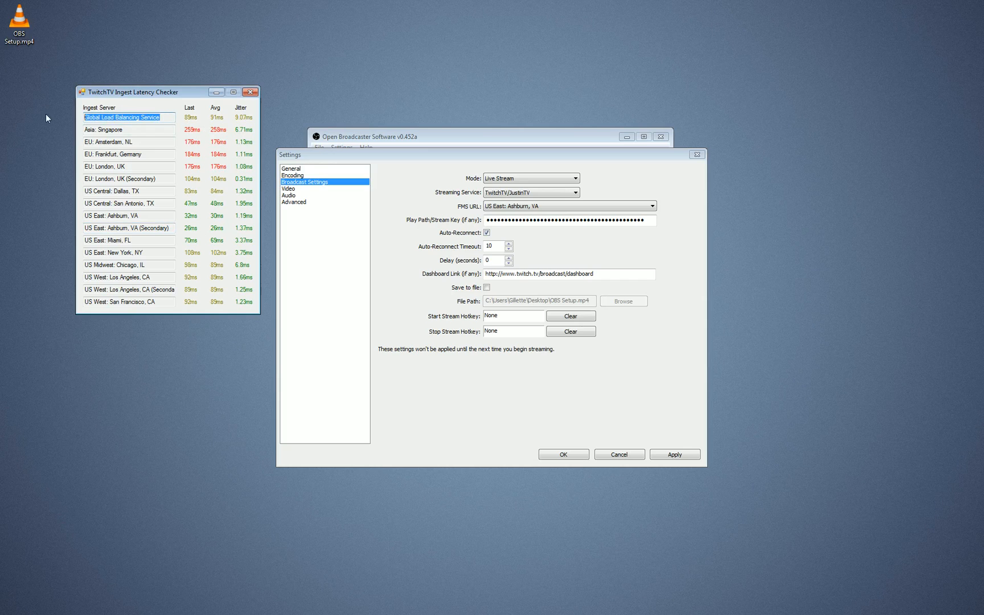
{"action": "left_click", "coordinate": [128, 227]}
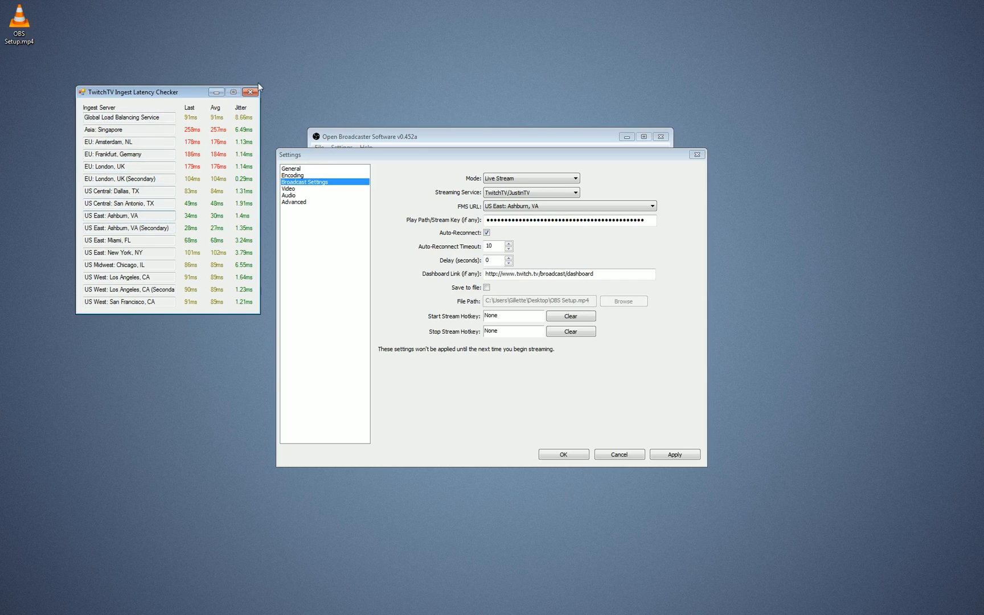
{"action": "left_click", "coordinate": [251, 91]}
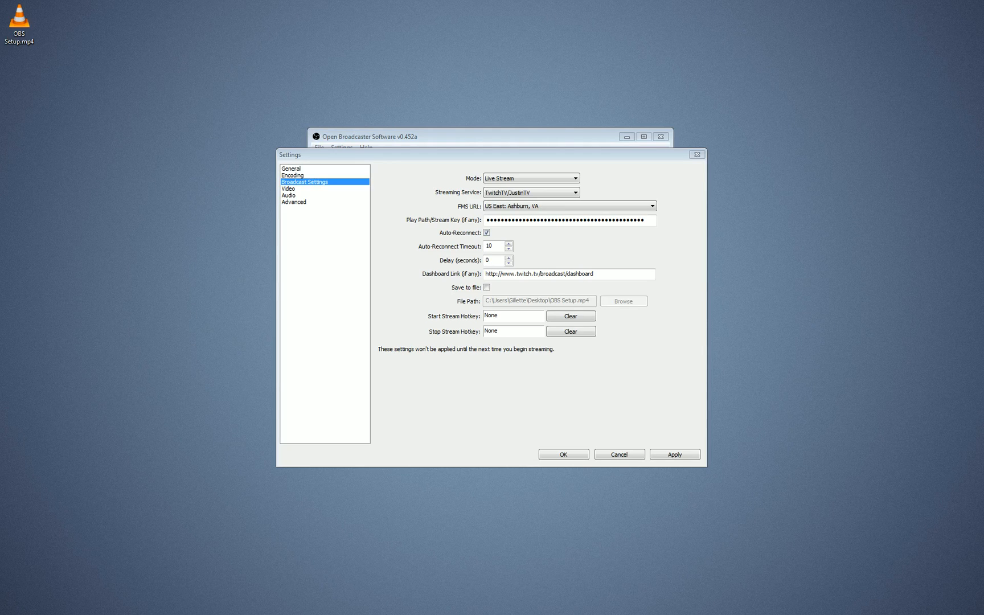
{"action": "left_click", "coordinate": [568, 220]}
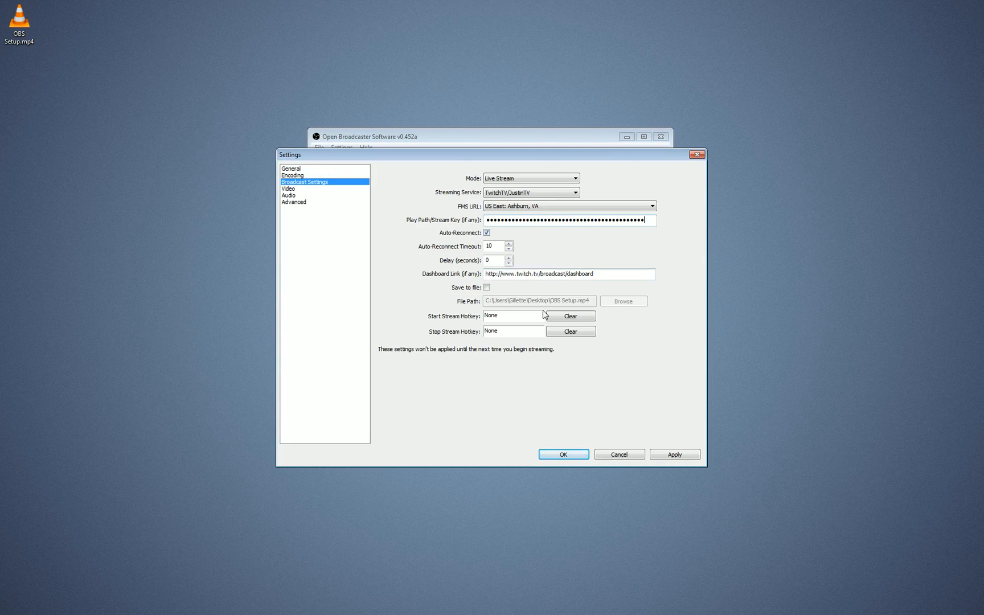
{"action": "mouse_move", "coordinate": [498, 255]}
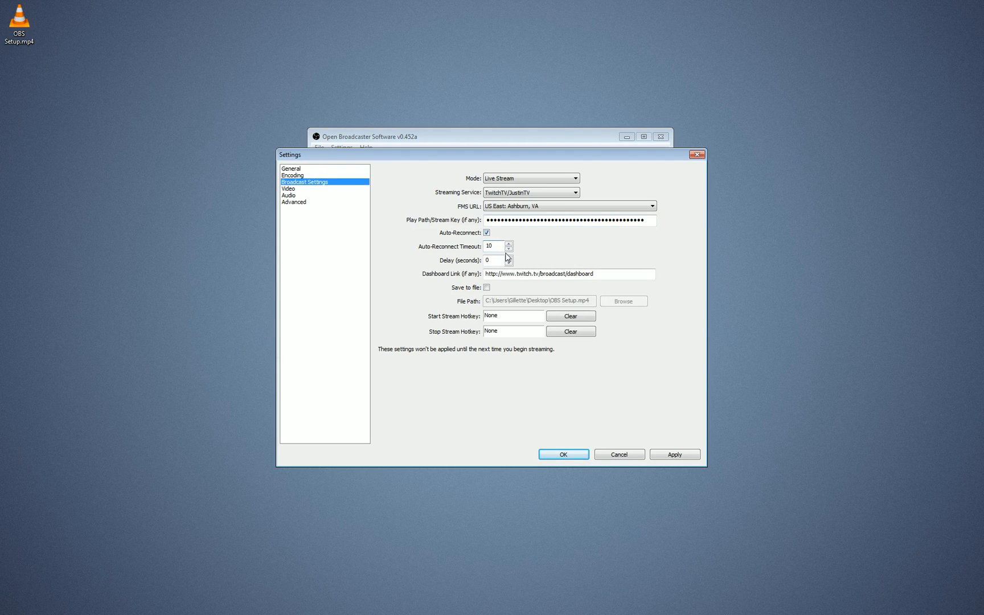
{"action": "mouse_move", "coordinate": [496, 243]}
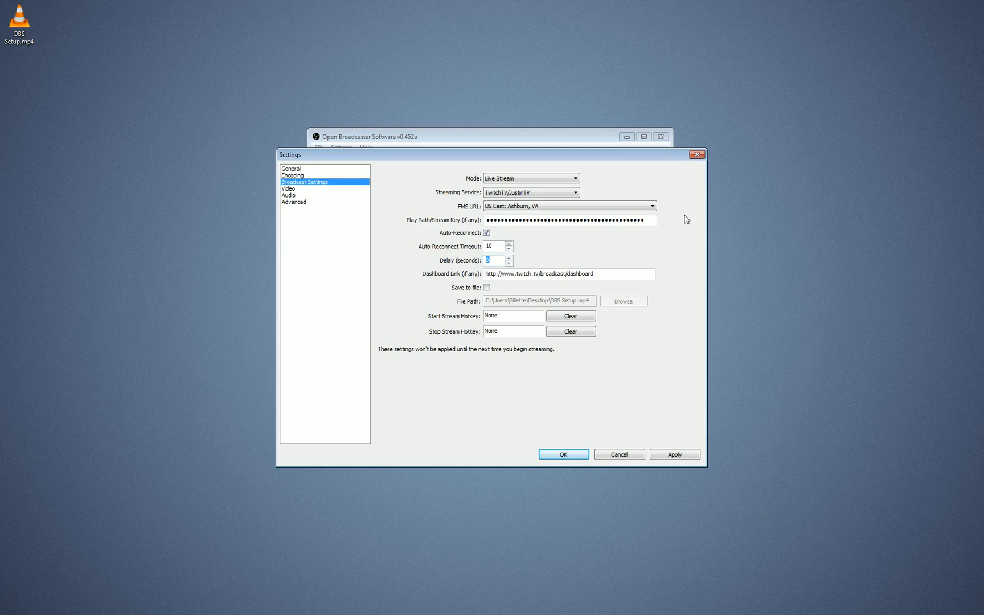
{"action": "mouse_move", "coordinate": [653, 219]}
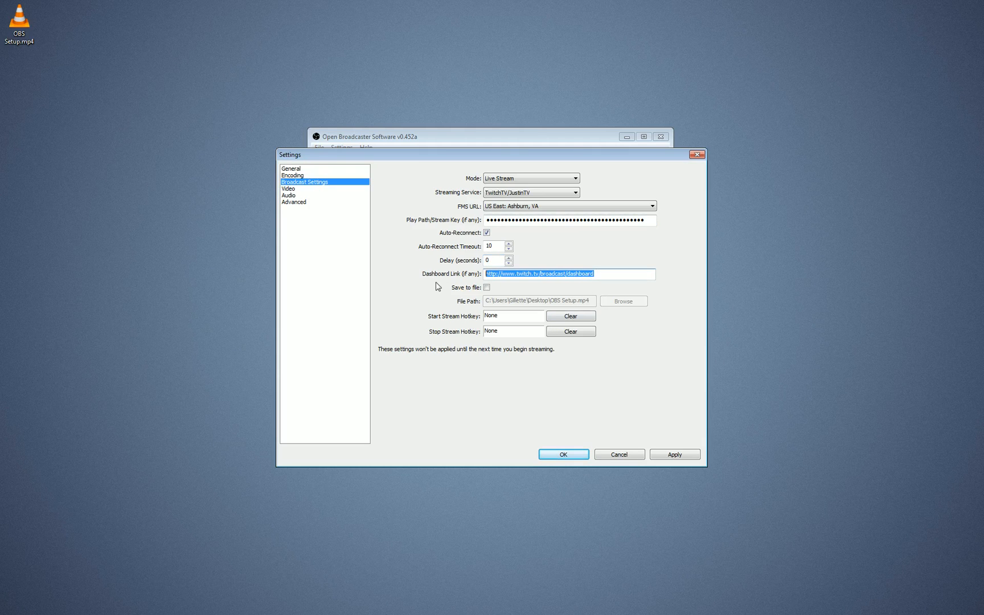
{"action": "left_click", "coordinate": [590, 273]}
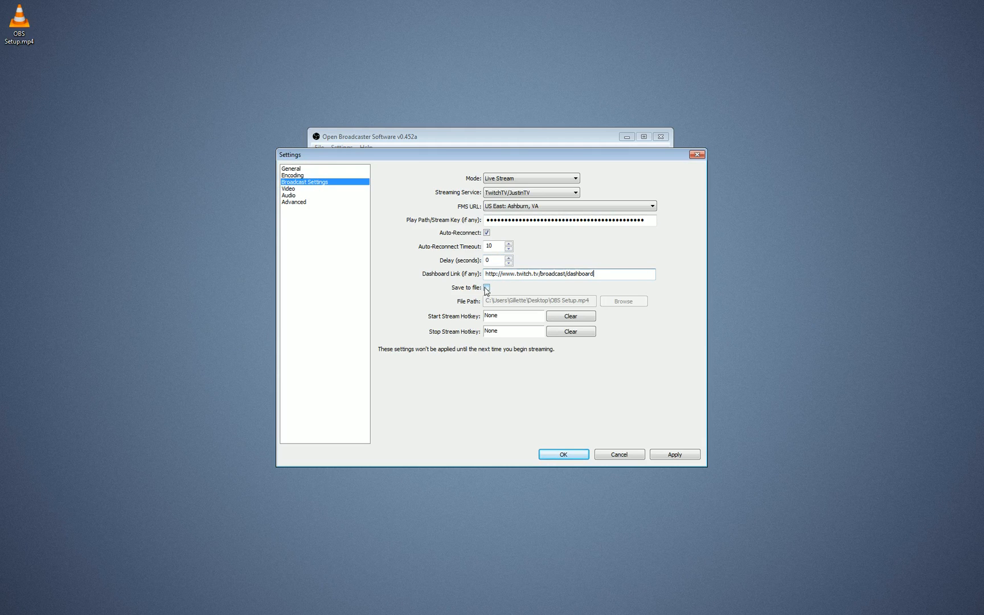
{"action": "left_click", "coordinate": [486, 287]}
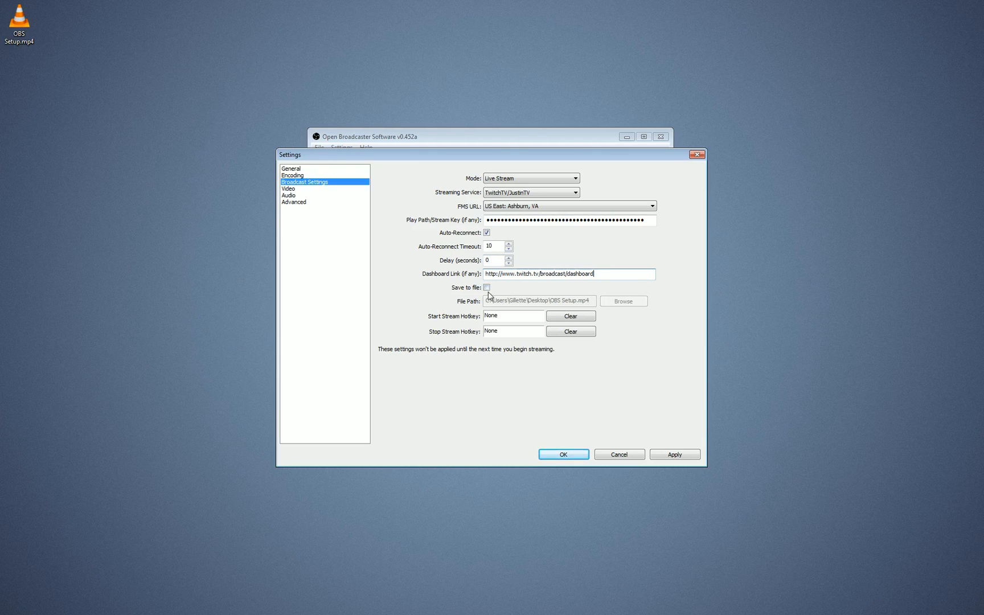
{"action": "mouse_move", "coordinate": [500, 293]}
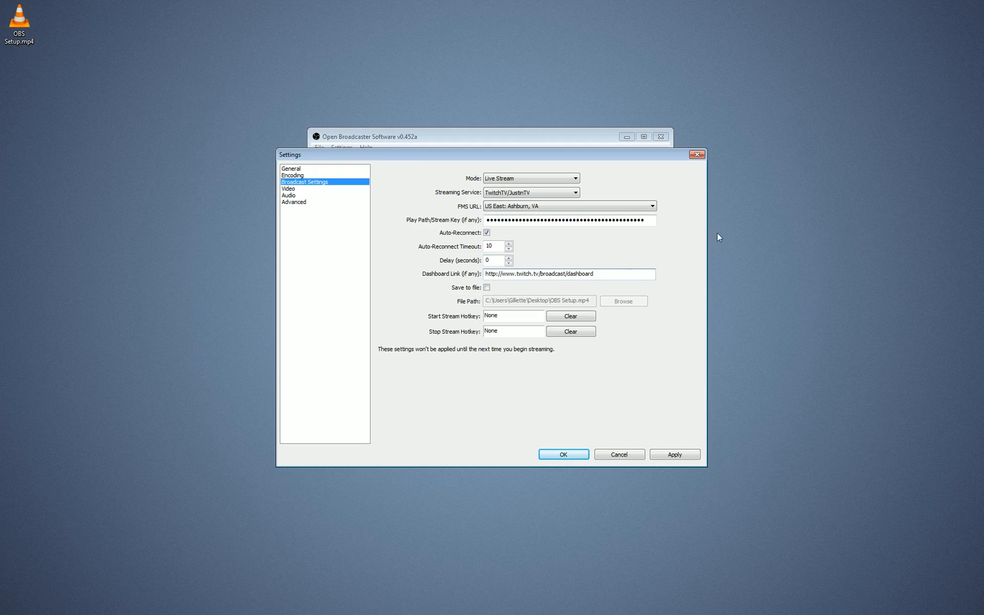
{"action": "mouse_move", "coordinate": [345, 257]}
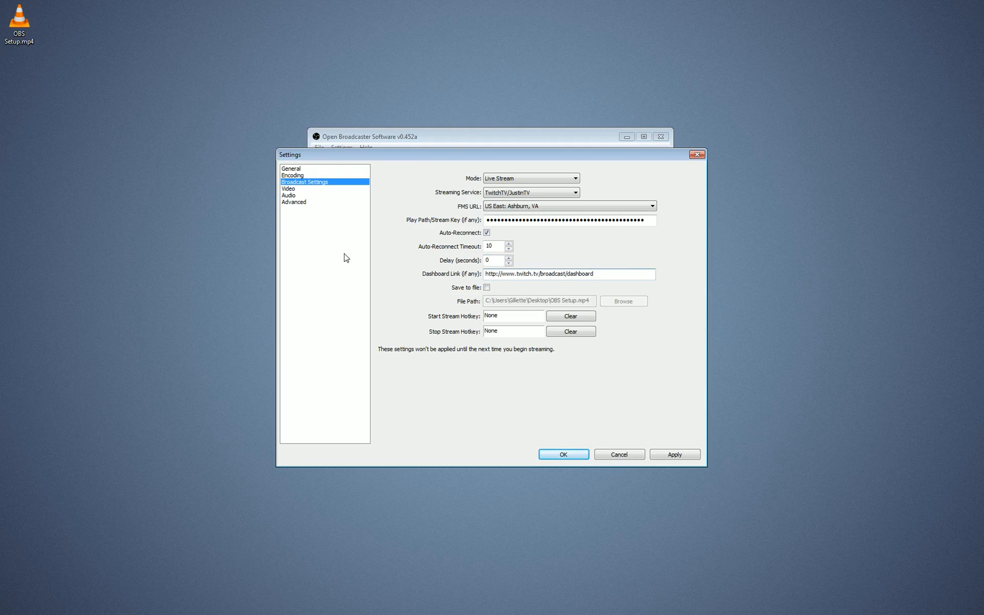
{"action": "mouse_move", "coordinate": [334, 190]}
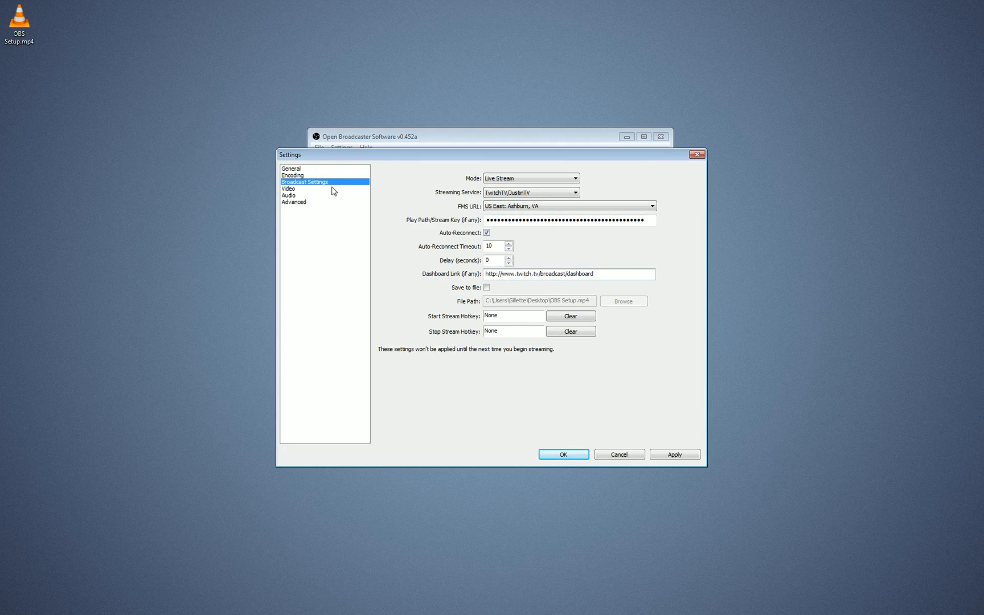
Move to the Video page, applying the pending broadcast changes
{"action": "left_click", "coordinate": [288, 187]}
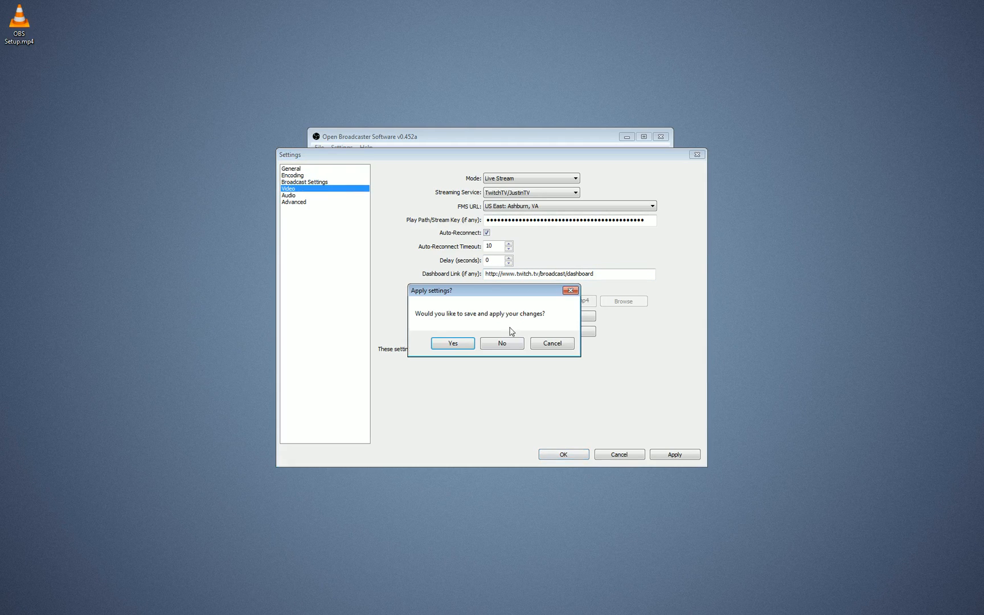
{"action": "left_click", "coordinate": [452, 343]}
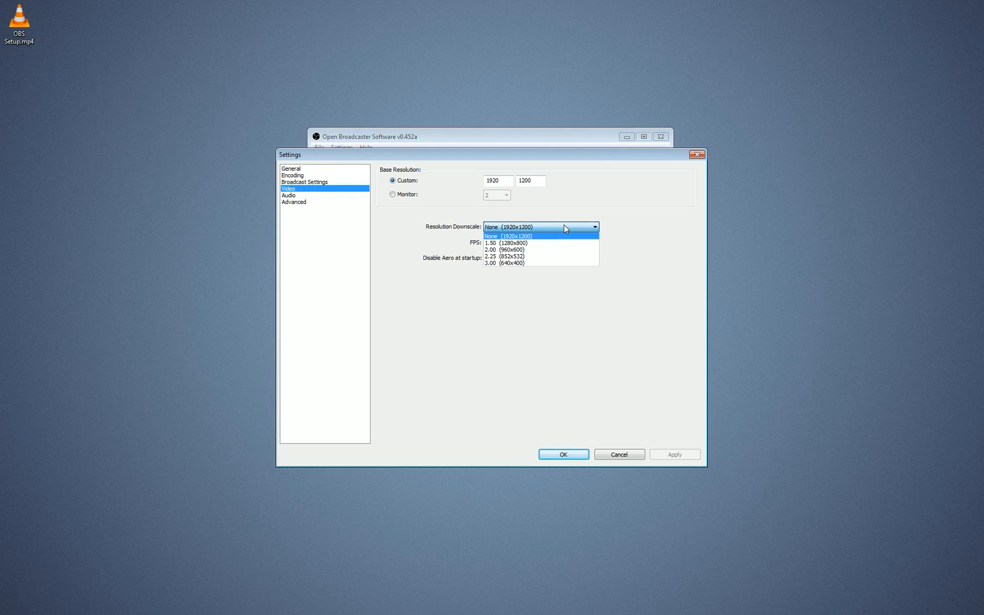
Try a 1.50 (1280x800) downscale, then set Resolution Downscale to None (1920x1200)
{"action": "left_click", "coordinate": [514, 236]}
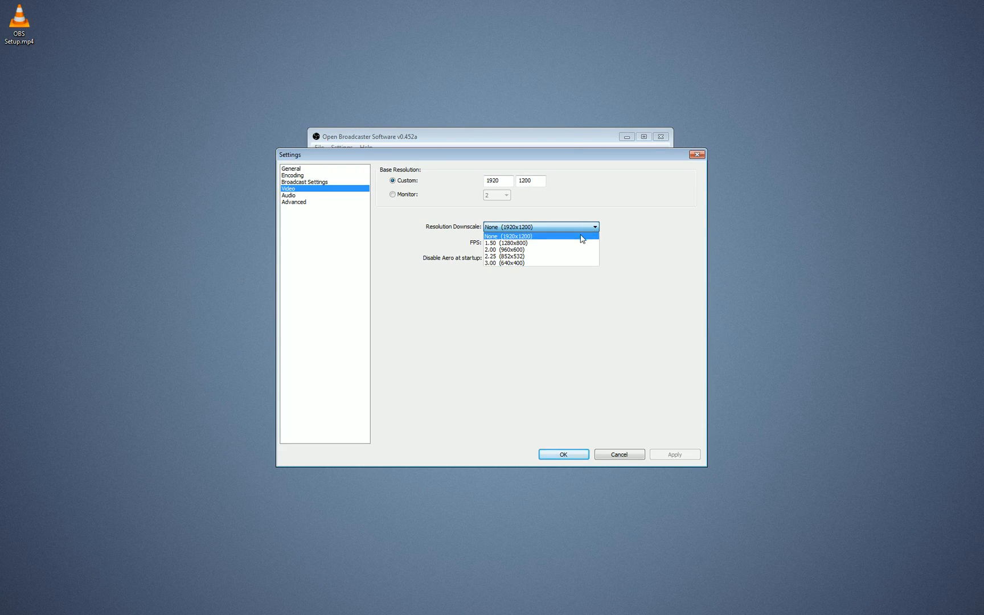
{"action": "left_click", "coordinate": [507, 242]}
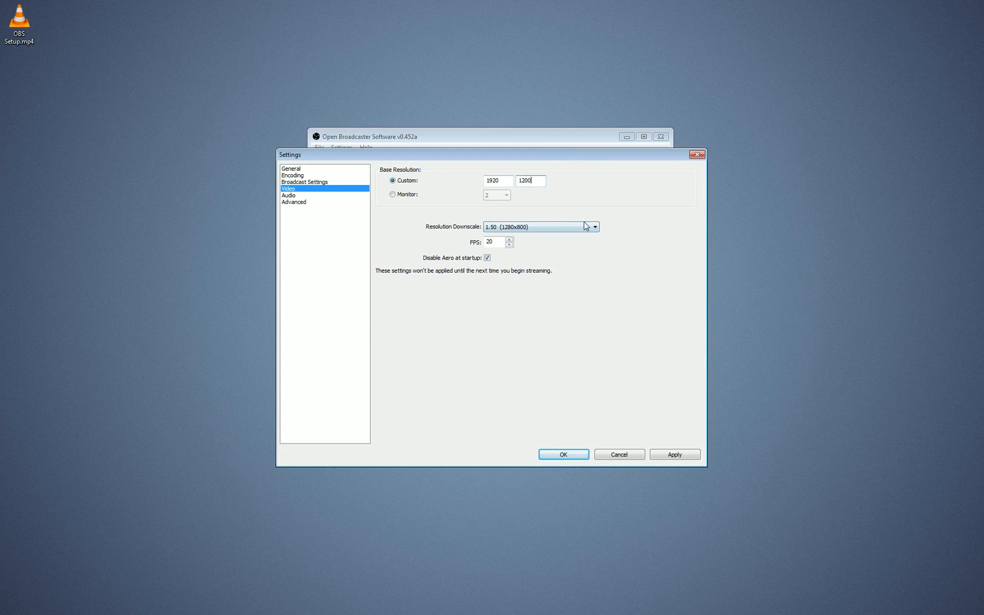
{"action": "left_click", "coordinate": [593, 227]}
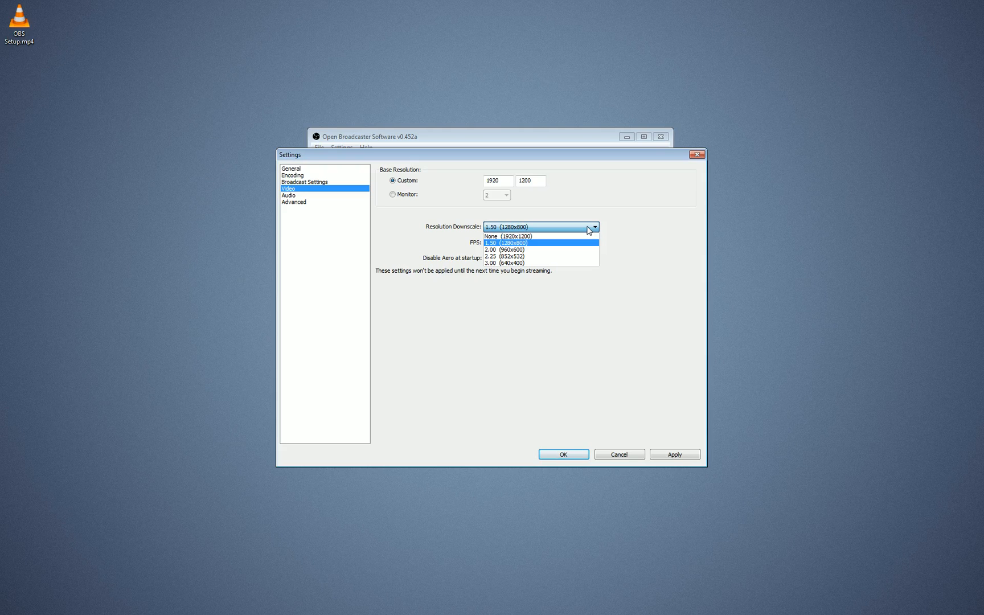
{"action": "left_click", "coordinate": [506, 242]}
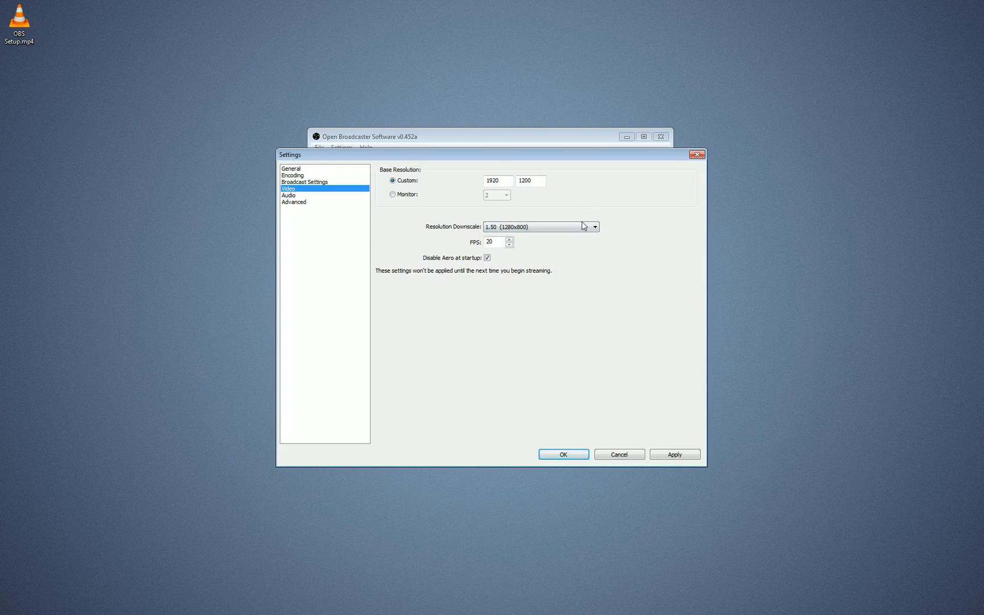
{"action": "left_click", "coordinate": [540, 226]}
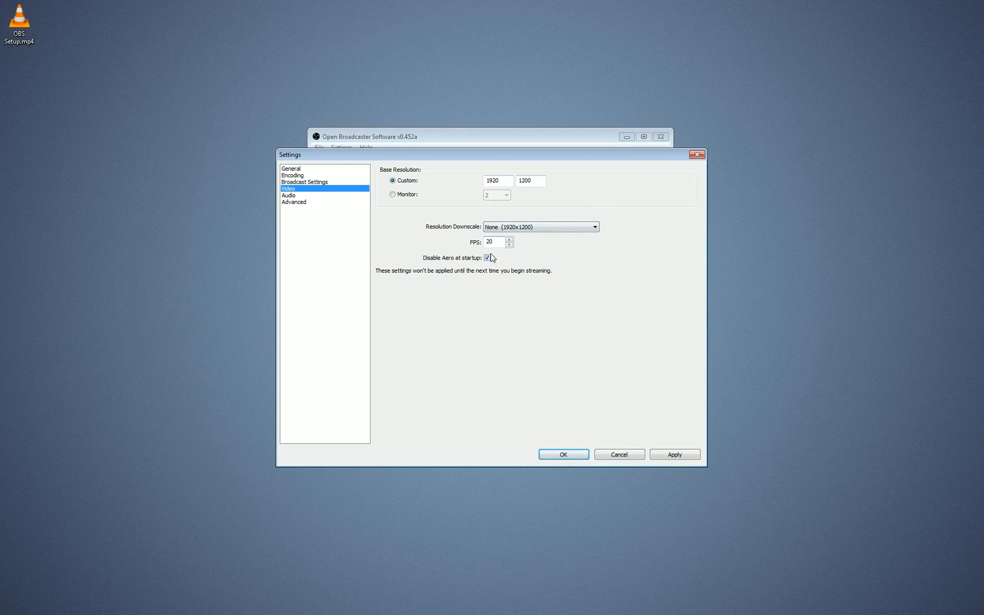
{"action": "left_click", "coordinate": [531, 181]}
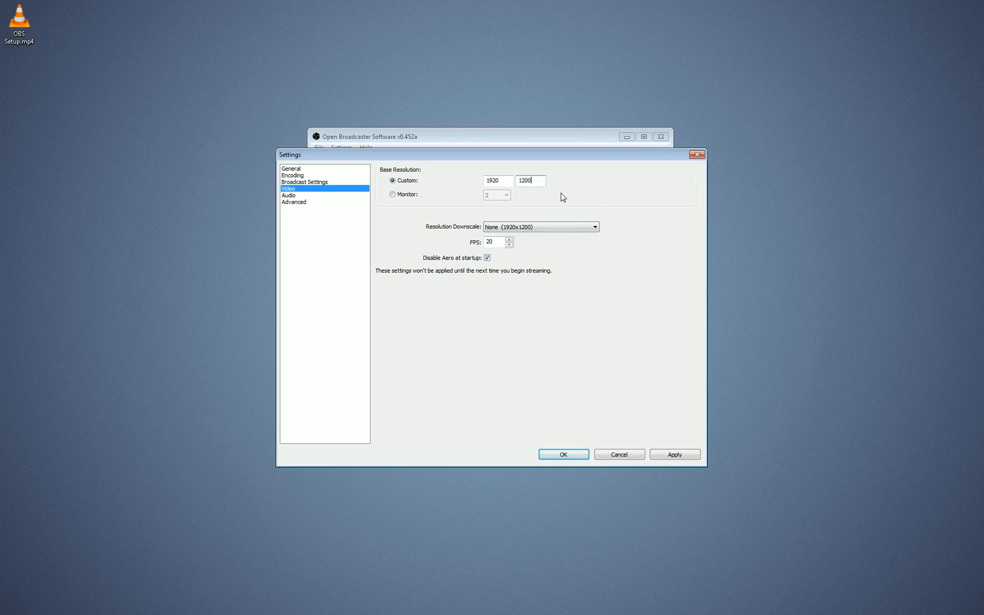
{"action": "mouse_move", "coordinate": [607, 149]}
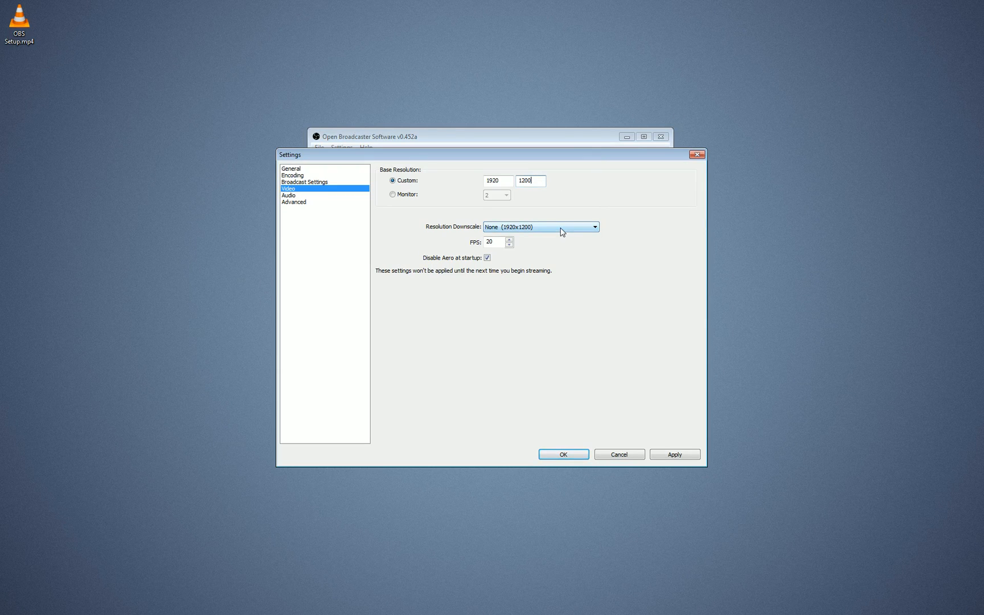
Raise the FPS from 20 to 21, leaving Disable Aero at startup checked
{"action": "left_click", "coordinate": [493, 242]}
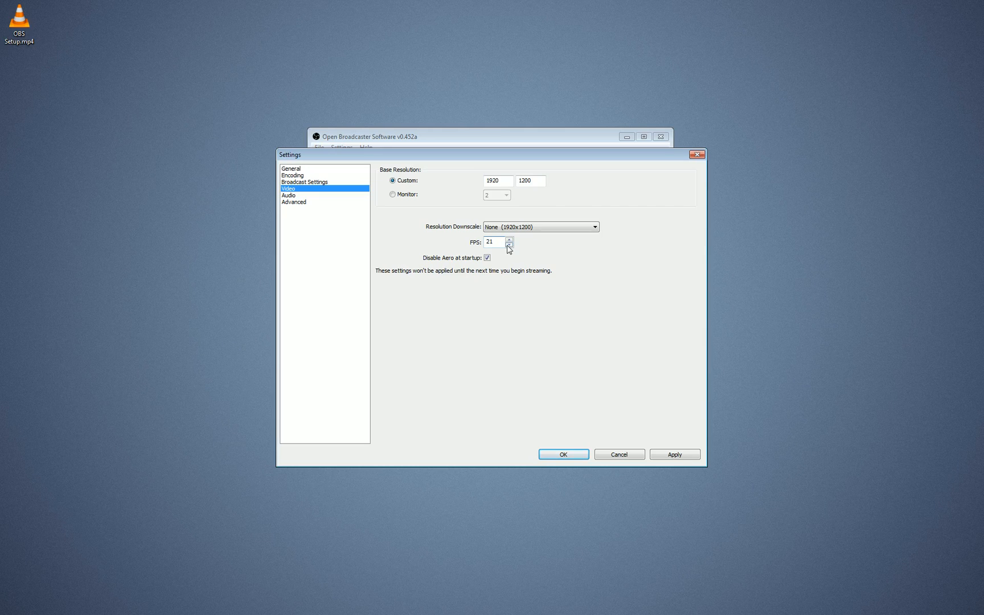
{"action": "mouse_move", "coordinate": [520, 239]}
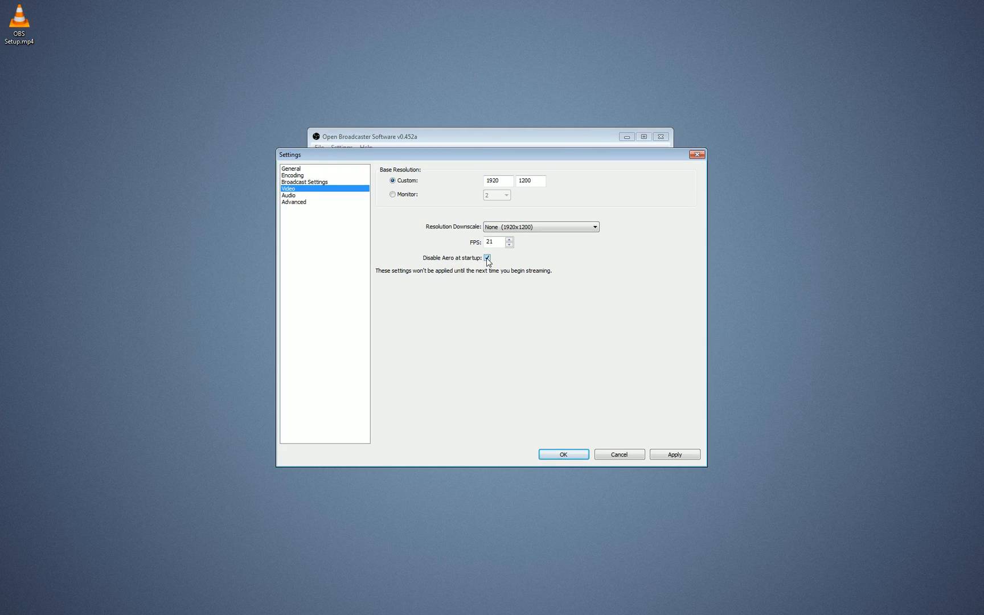
{"action": "left_click", "coordinate": [487, 257]}
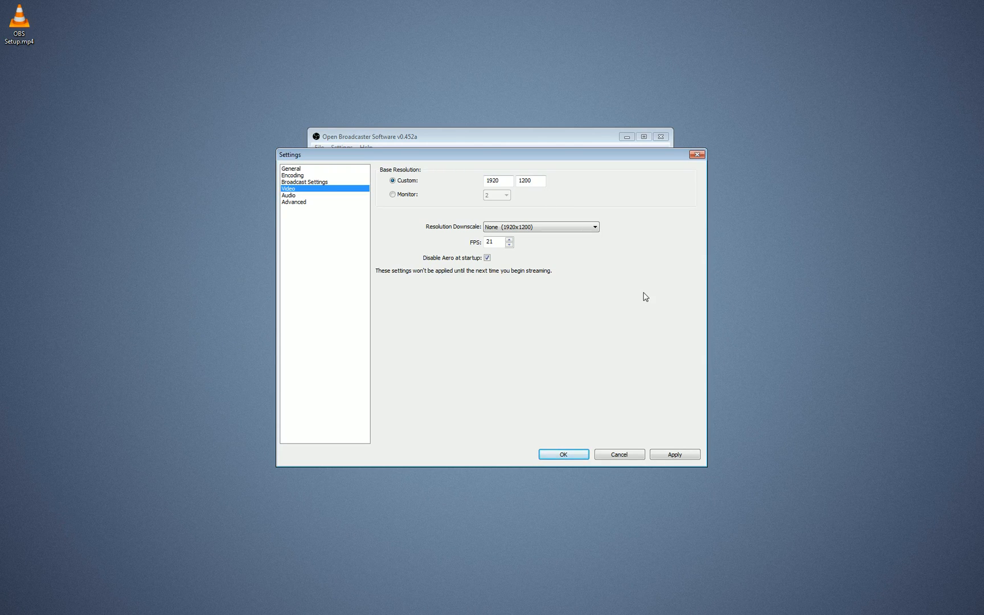
{"action": "mouse_move", "coordinate": [110, 186]}
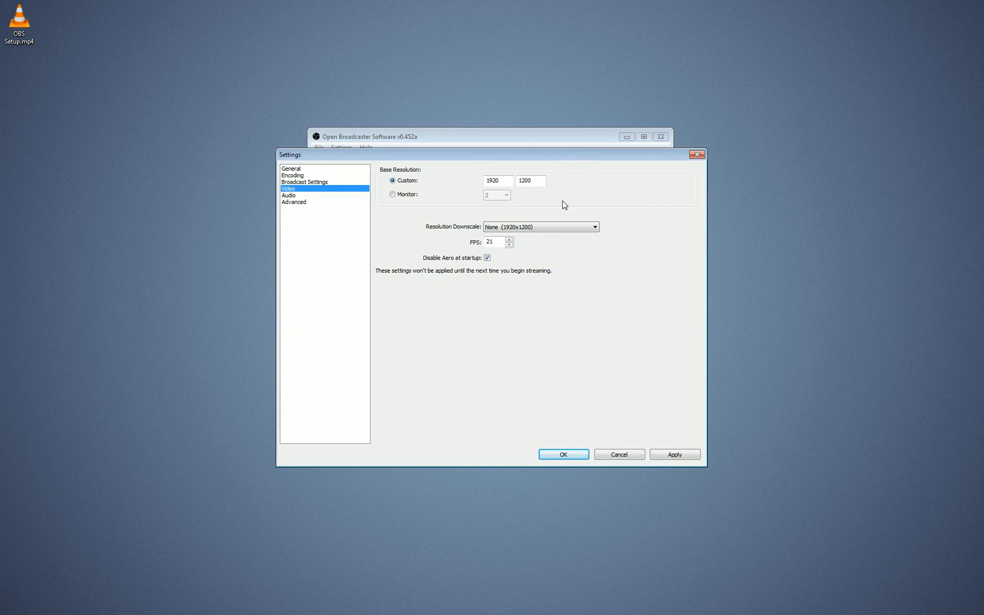
{"action": "mouse_move", "coordinate": [311, 251]}
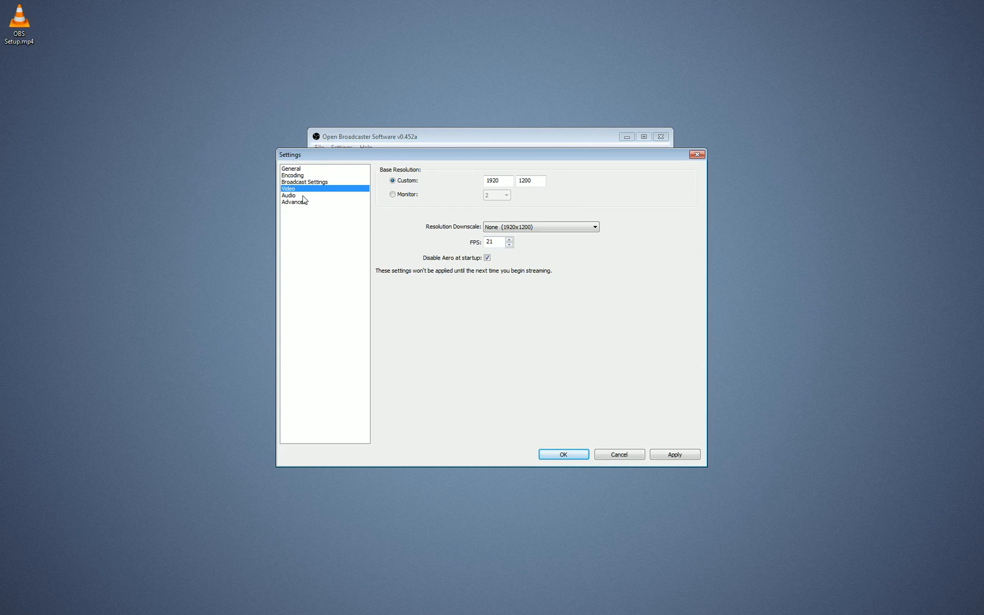
Keep Microphone (Realtek High Definition Audio) as the auxiliary audio device after browsing the list
{"action": "left_click", "coordinate": [288, 195]}
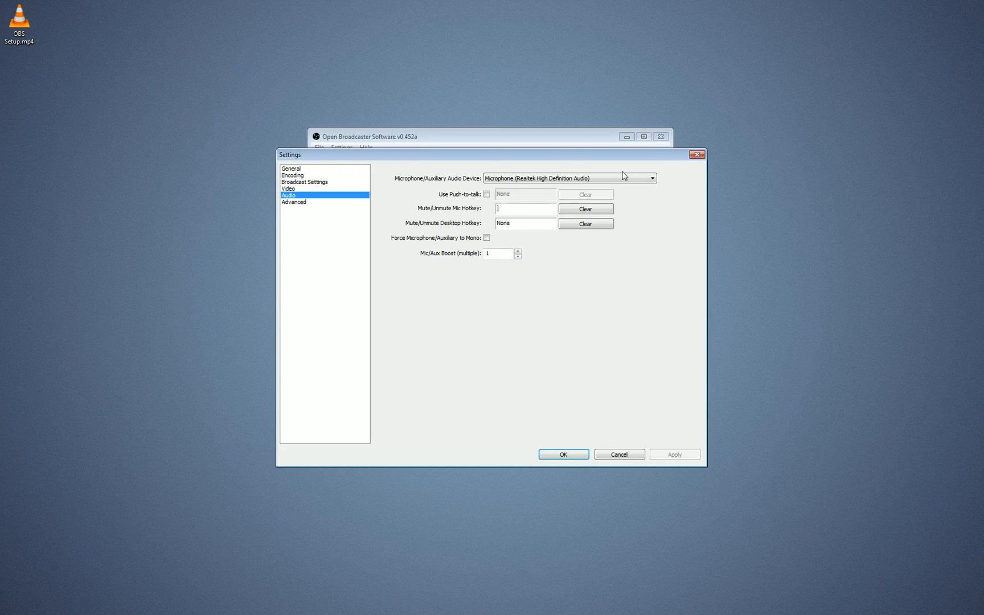
{"action": "left_click", "coordinate": [651, 177]}
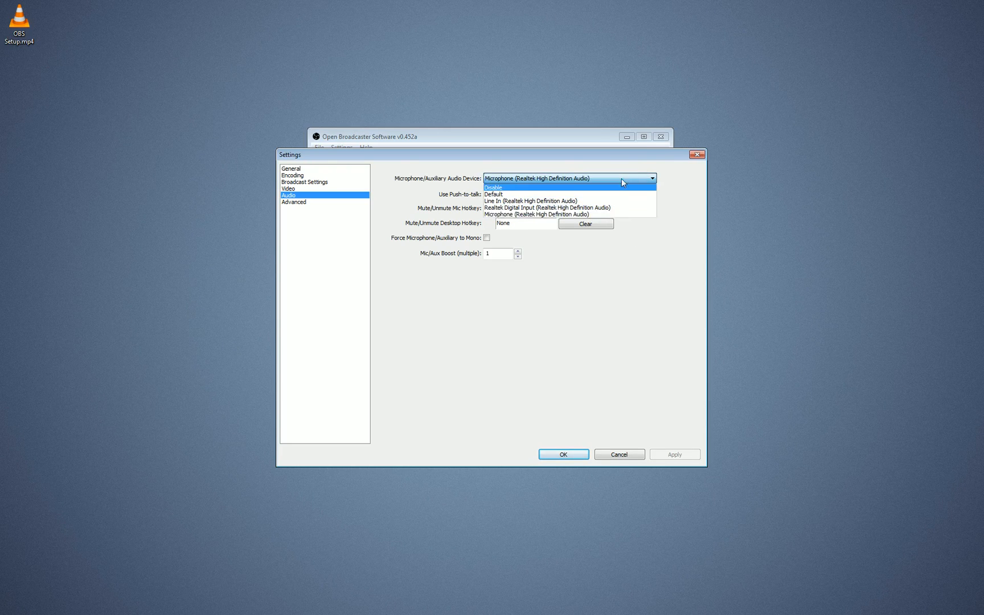
{"action": "left_click", "coordinate": [536, 214]}
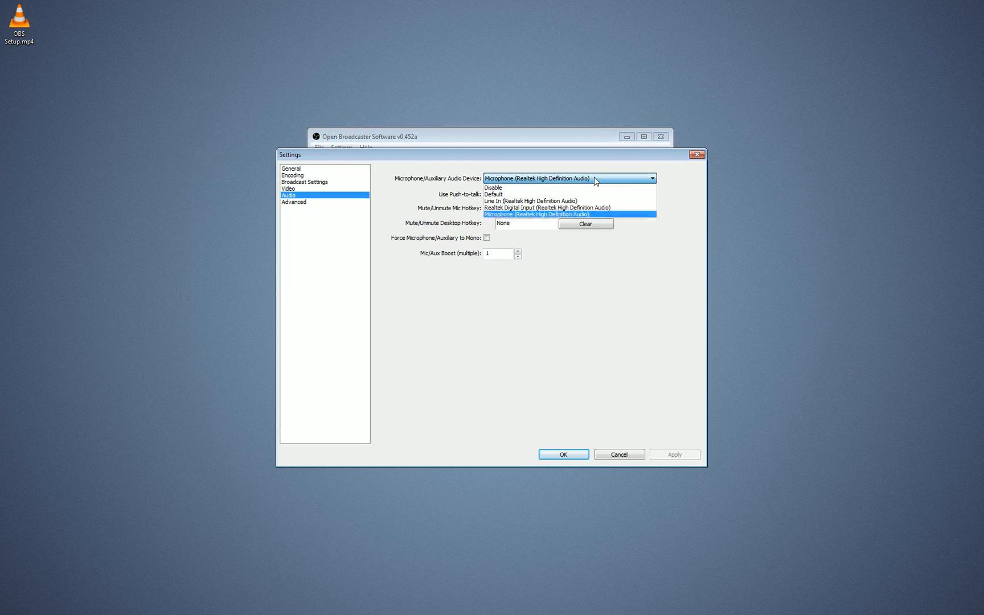
{"action": "left_click", "coordinate": [536, 214]}
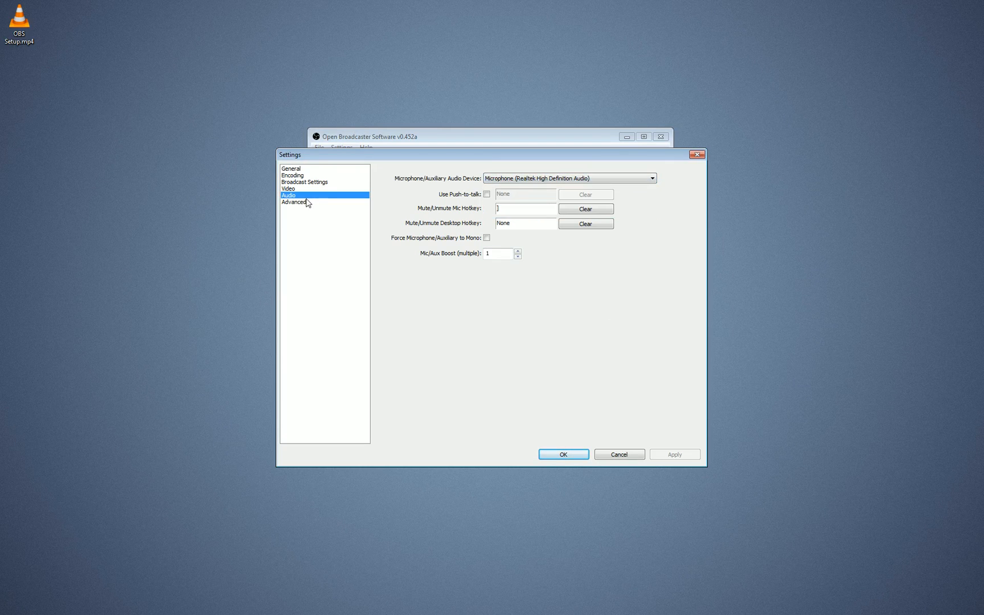
Review Advanced settings (priority High, x264 preset veryfast) and bring up Task Manager's Processes list
{"action": "left_click", "coordinate": [293, 202]}
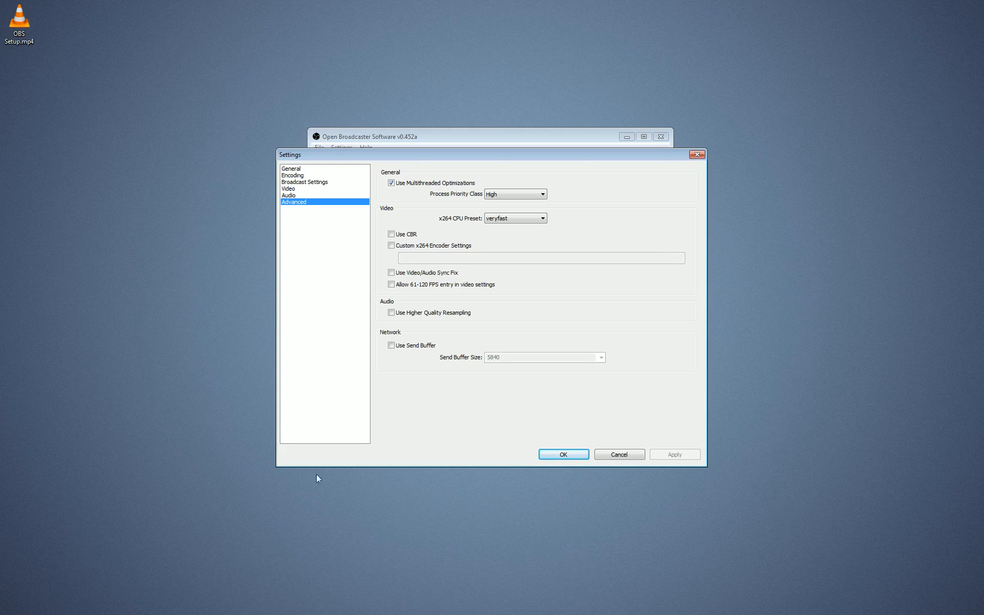
{"action": "mouse_move", "coordinate": [361, 176]}
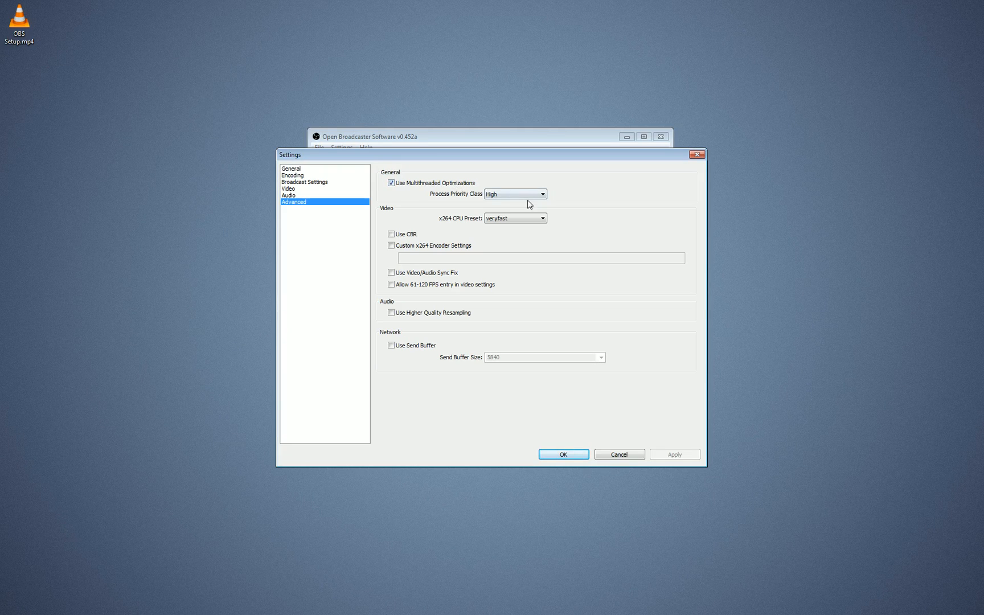
{"action": "left_click", "coordinate": [541, 193]}
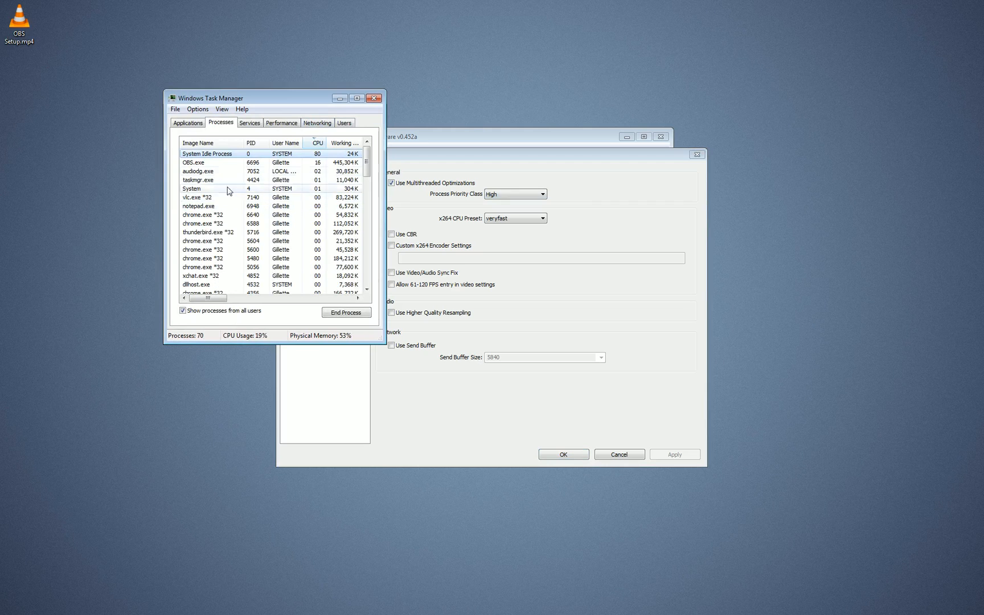
Set the OBS.exe process priority to High from its context menu
{"action": "right_click", "coordinate": [196, 163]}
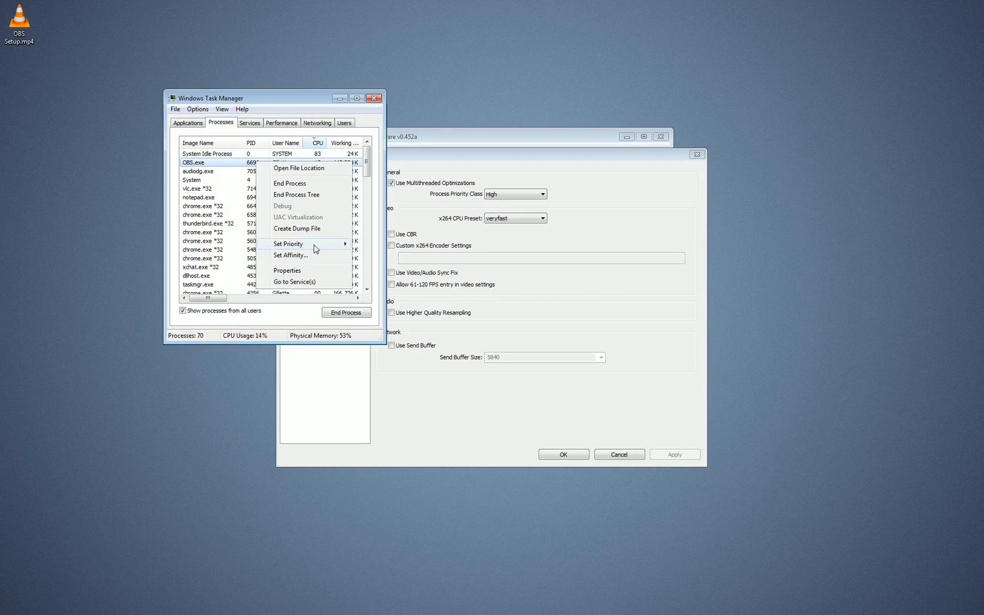
{"action": "mouse_move", "coordinate": [335, 245]}
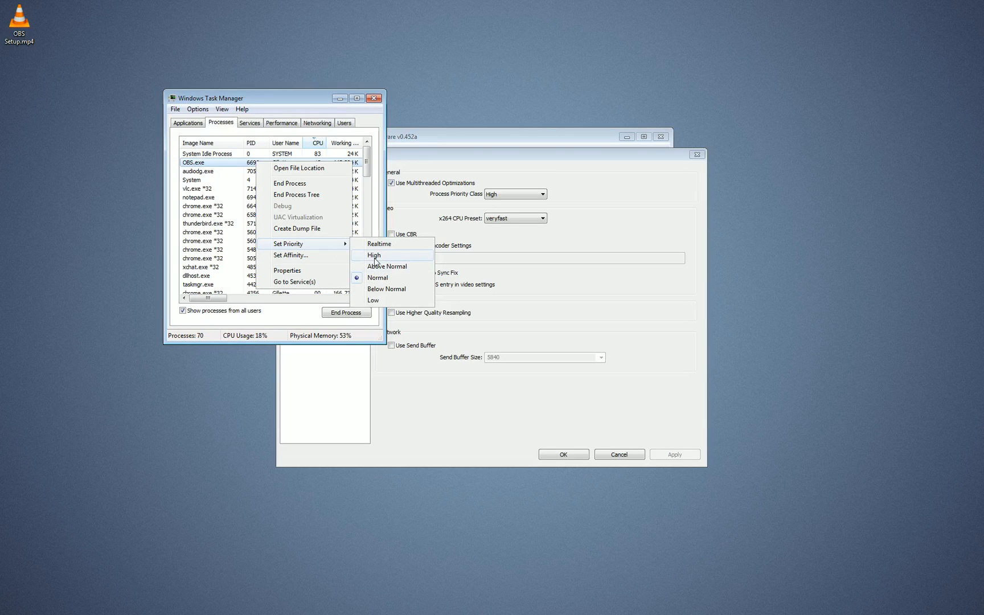
{"action": "left_click", "coordinate": [374, 255]}
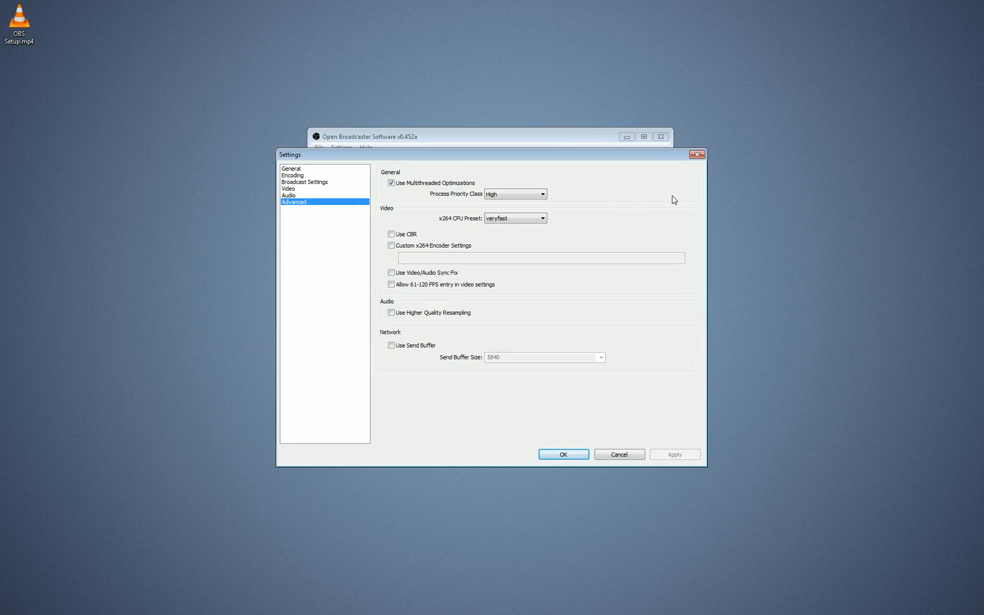
{"action": "mouse_move", "coordinate": [648, 199]}
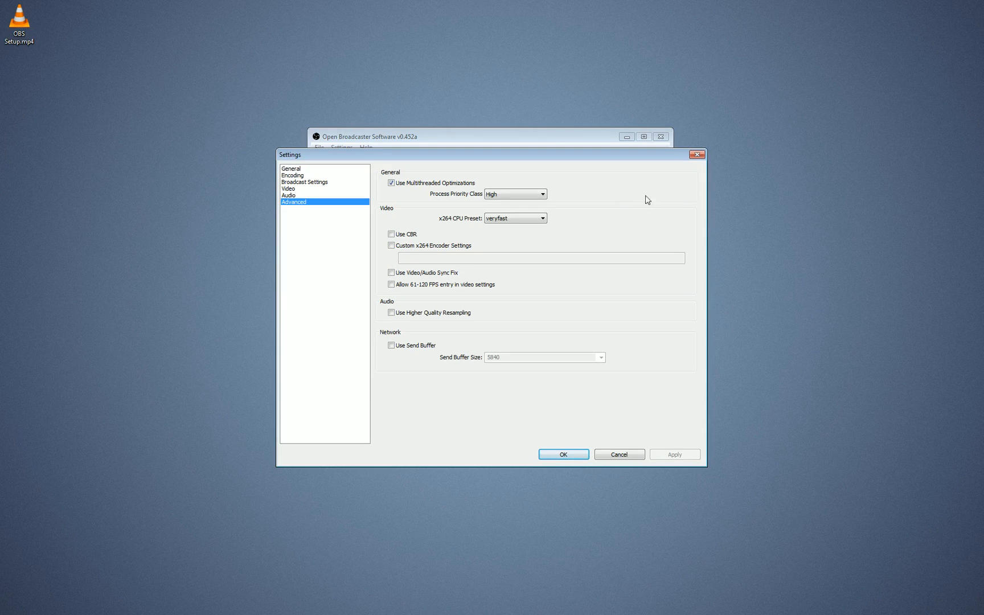
Browse the x264 CPU presets, keep veryfast, and cancel out of Settings back to the main window
{"action": "left_click", "coordinate": [515, 218]}
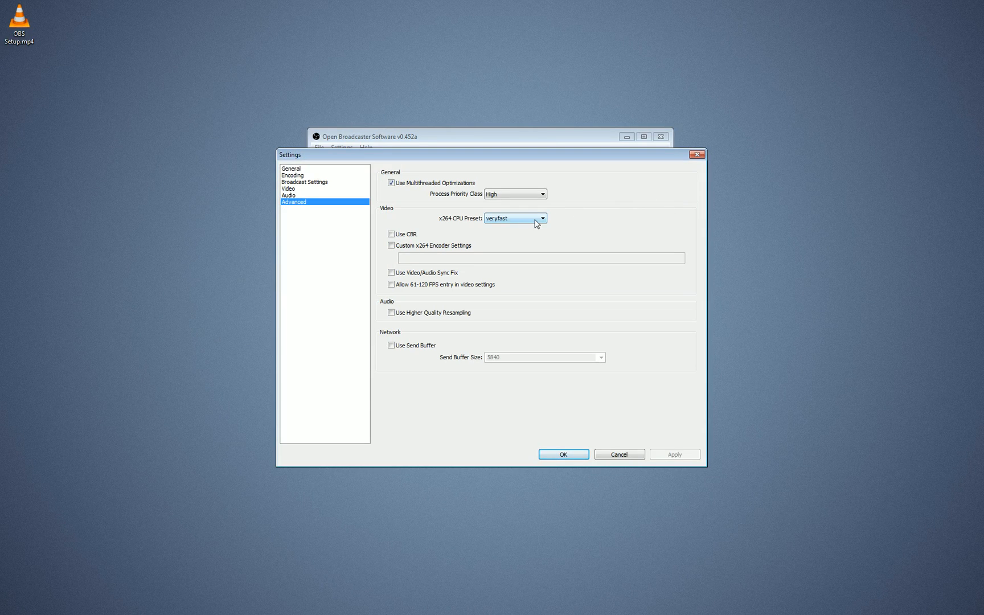
{"action": "left_click", "coordinate": [541, 218]}
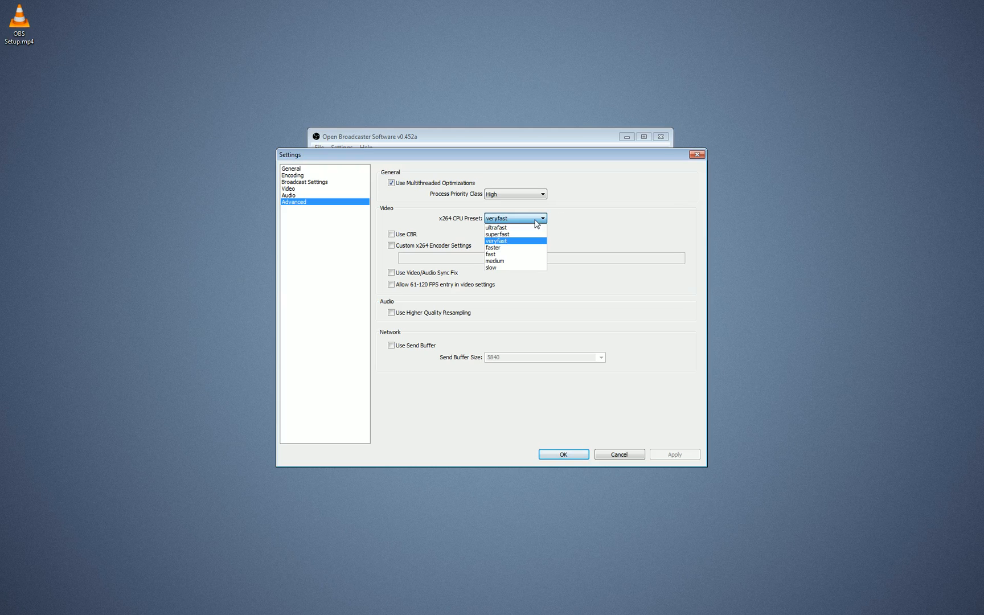
{"action": "mouse_move", "coordinate": [499, 227]}
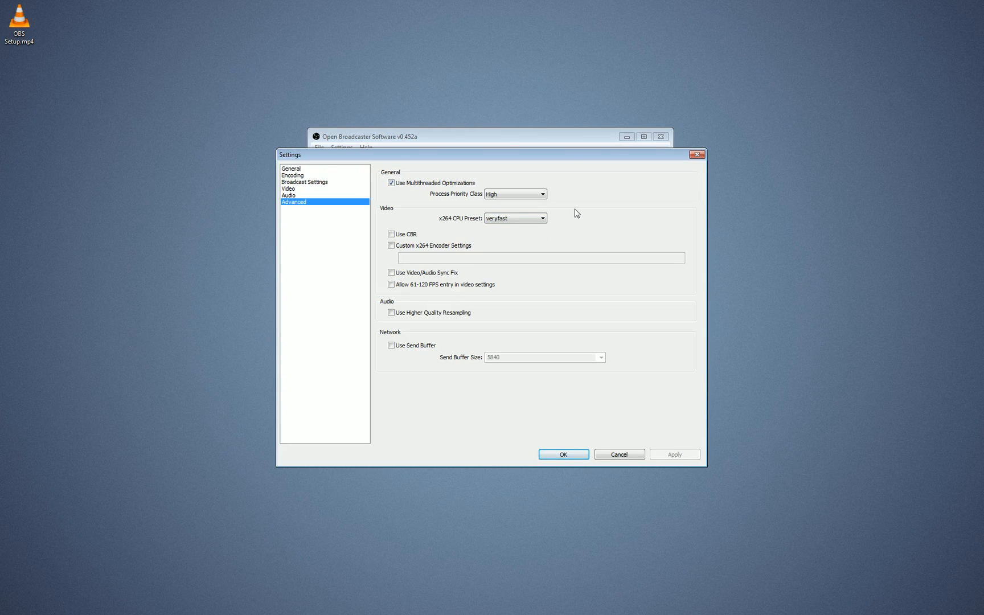
{"action": "left_click", "coordinate": [514, 218]}
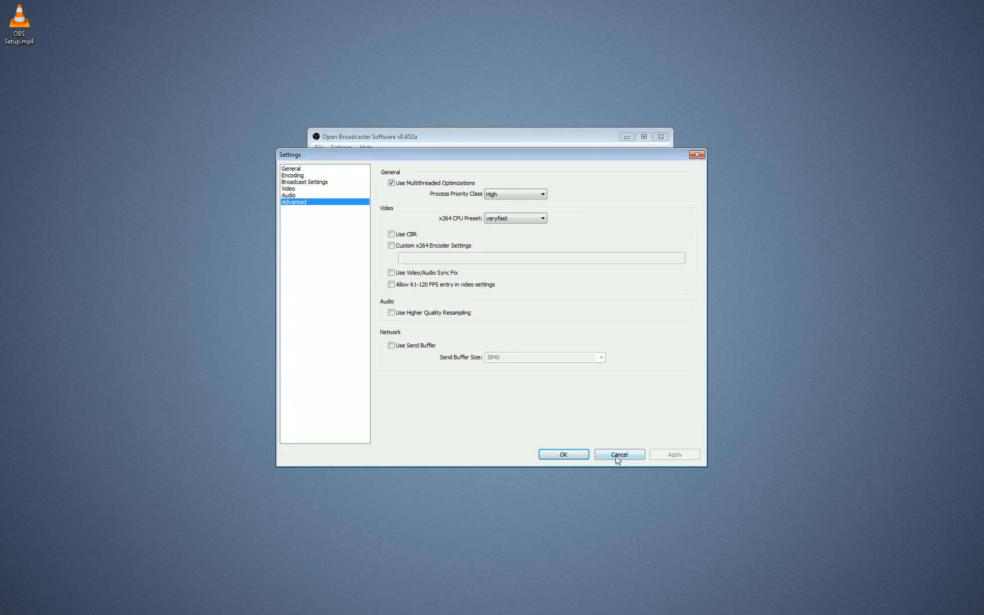
{"action": "left_click", "coordinate": [619, 454]}
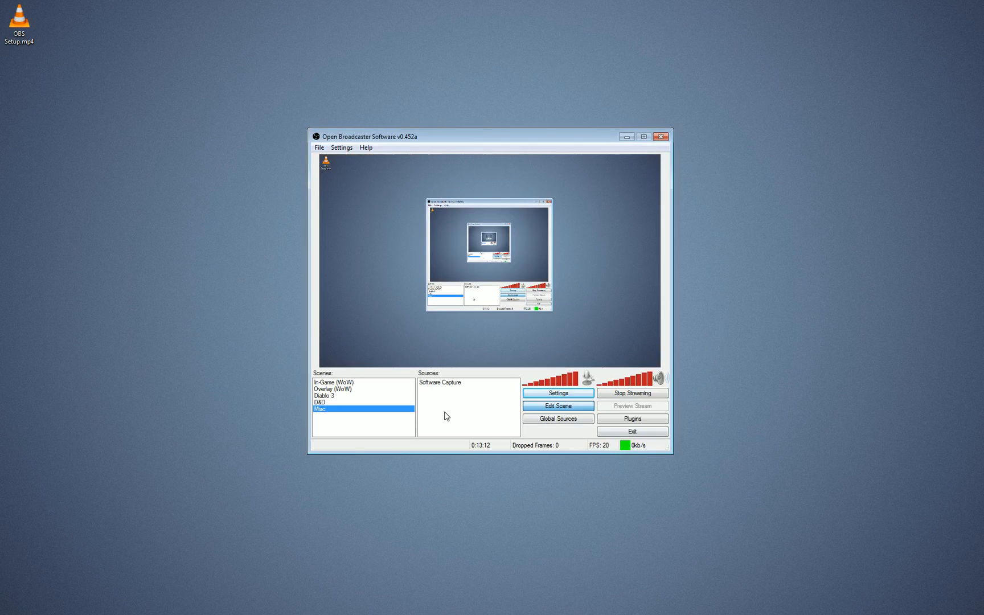